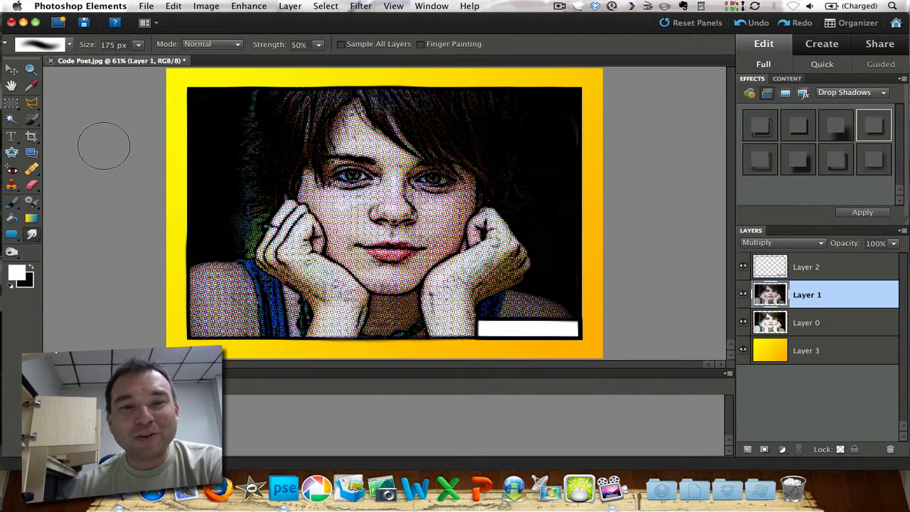
mouse_move(159, 133)
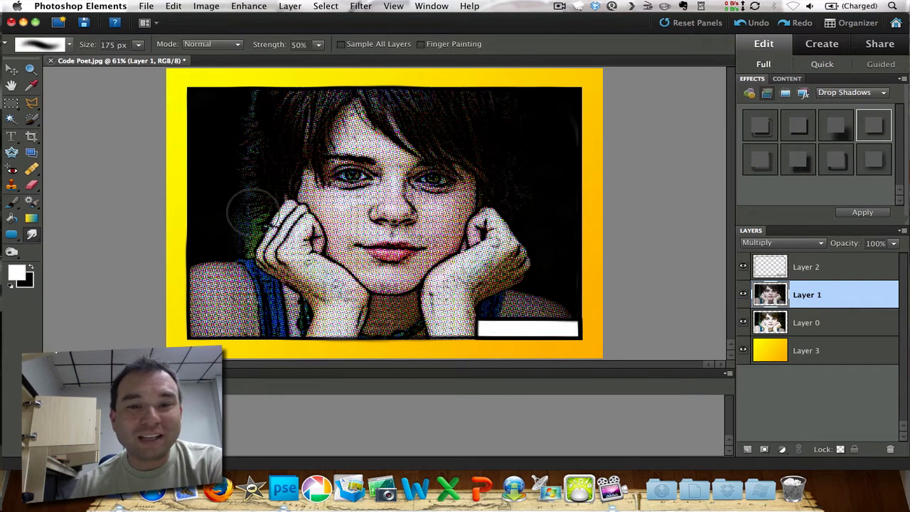
mouse_move(306, 150)
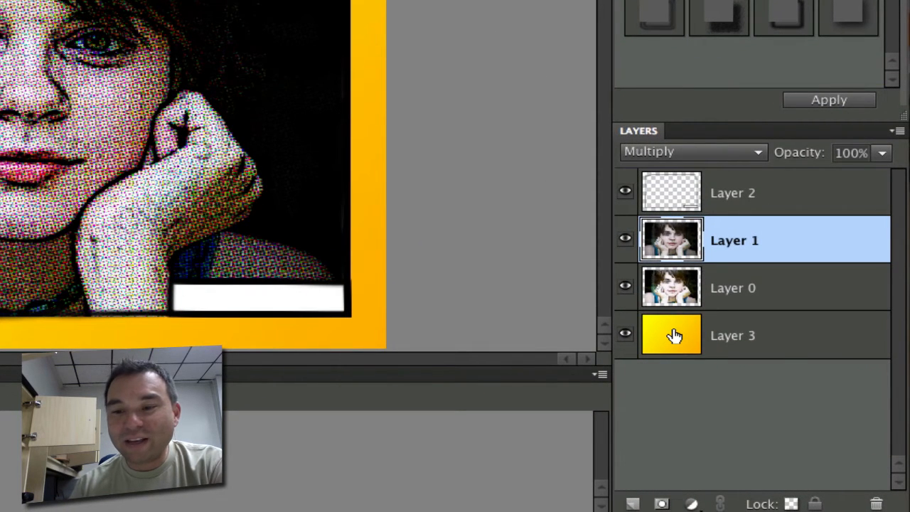
mouse_move(682, 333)
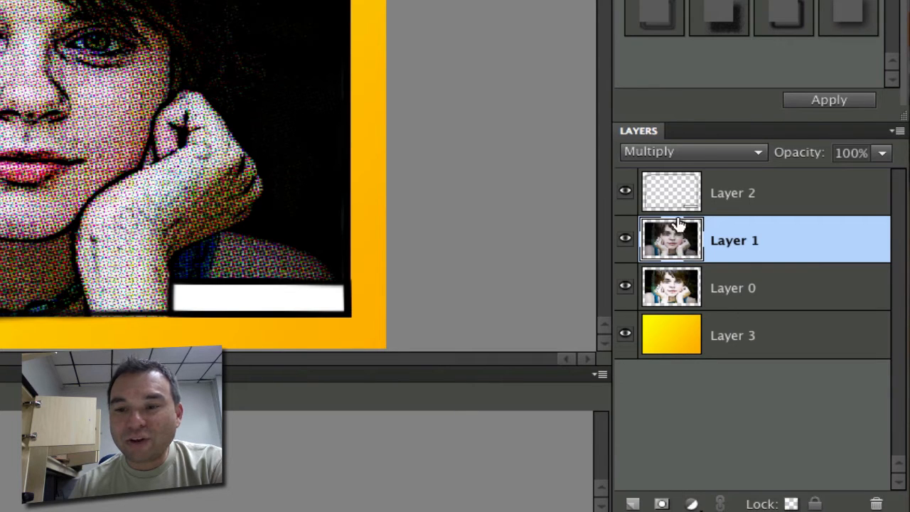
mouse_move(674, 196)
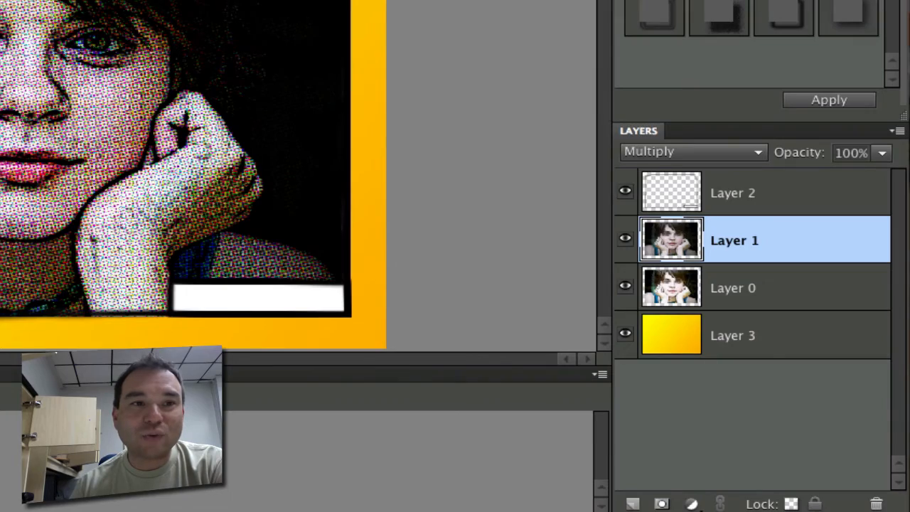
Revert to the original photo and convert the locked background into editable Layer 0
left_click(11, 6)
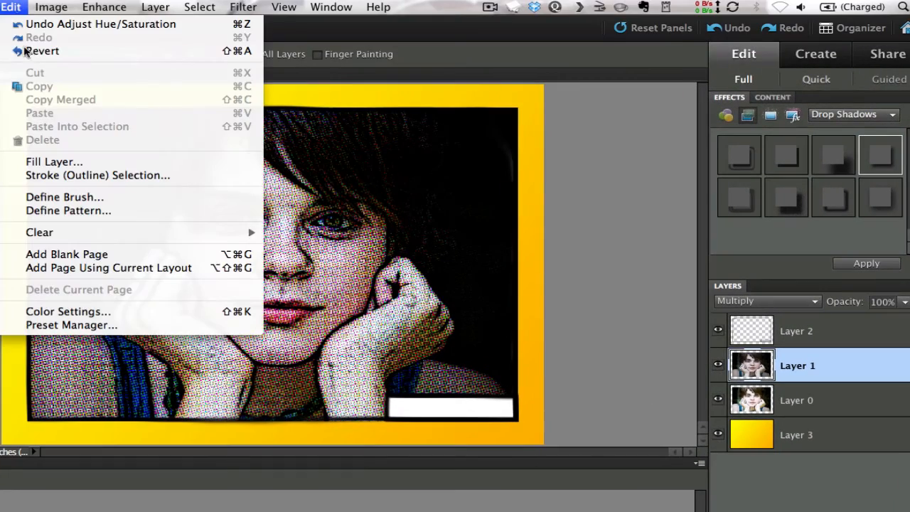
left_click(41, 51)
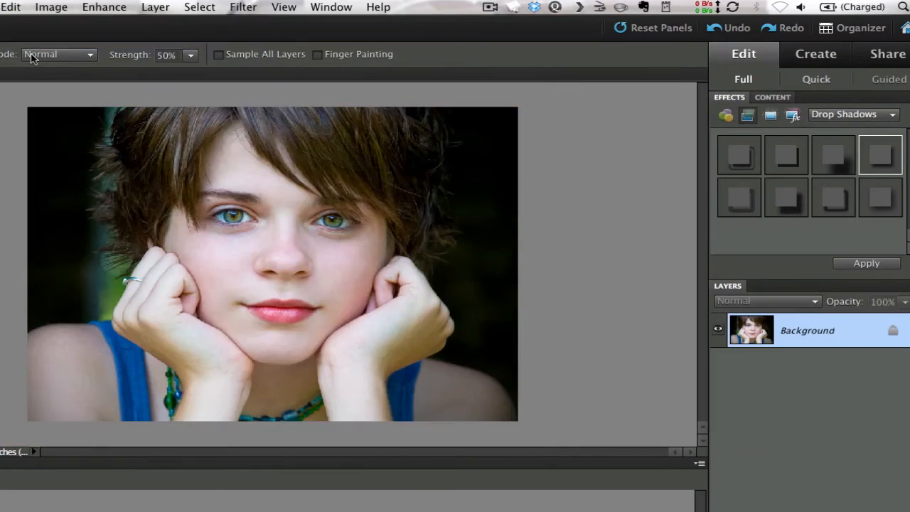
mouse_move(356, 248)
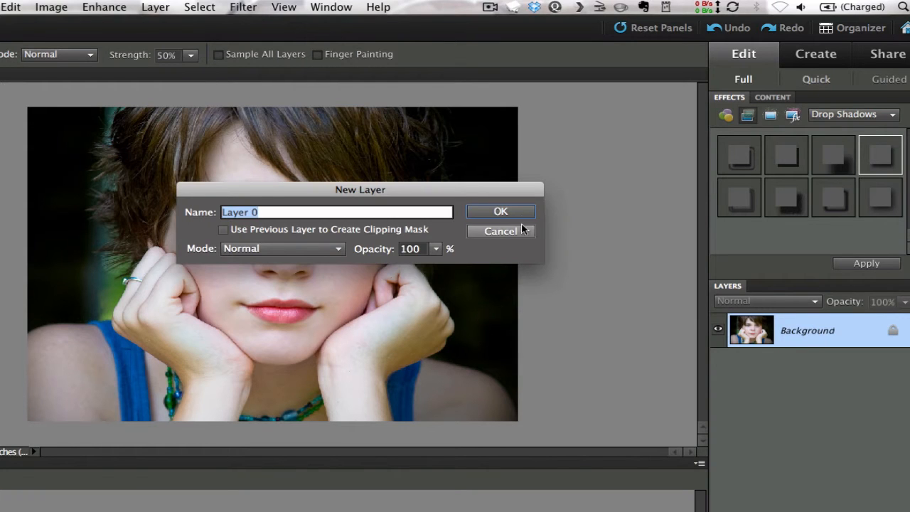
left_click(500, 211)
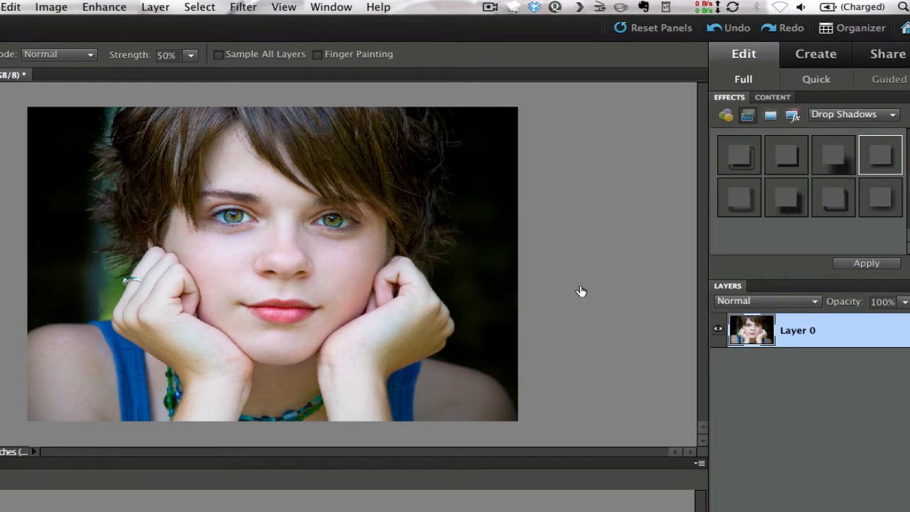
mouse_move(298, 60)
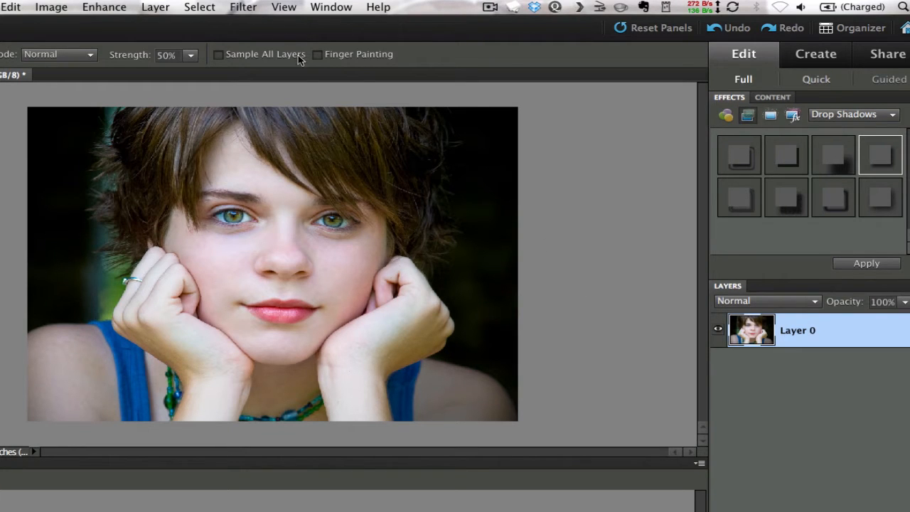
Apply Poster Edges (thickness 2, intensity 1, posterization 2) to the portrait layer
left_click(243, 5)
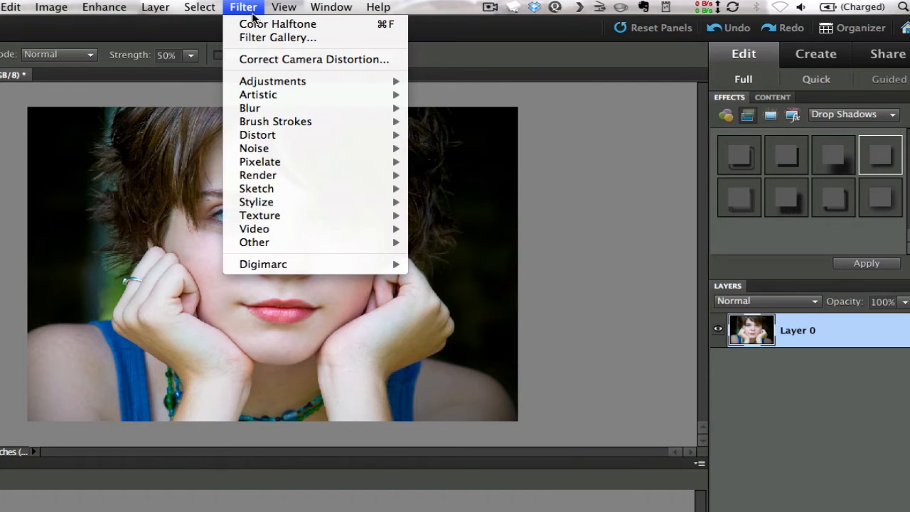
mouse_move(278, 37)
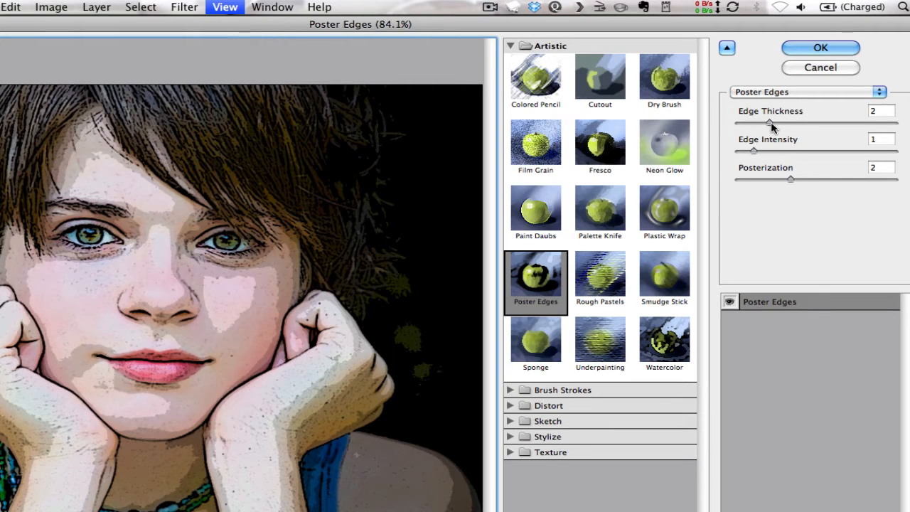
mouse_move(790, 187)
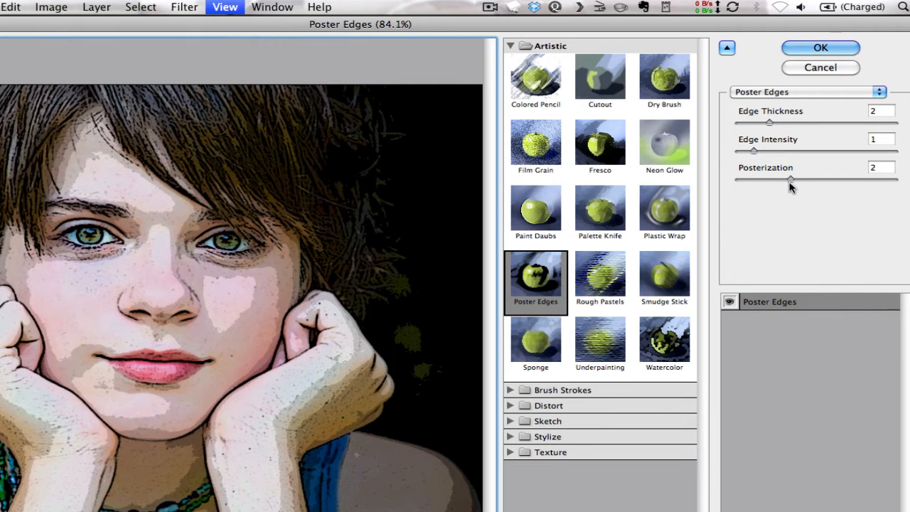
mouse_move(782, 151)
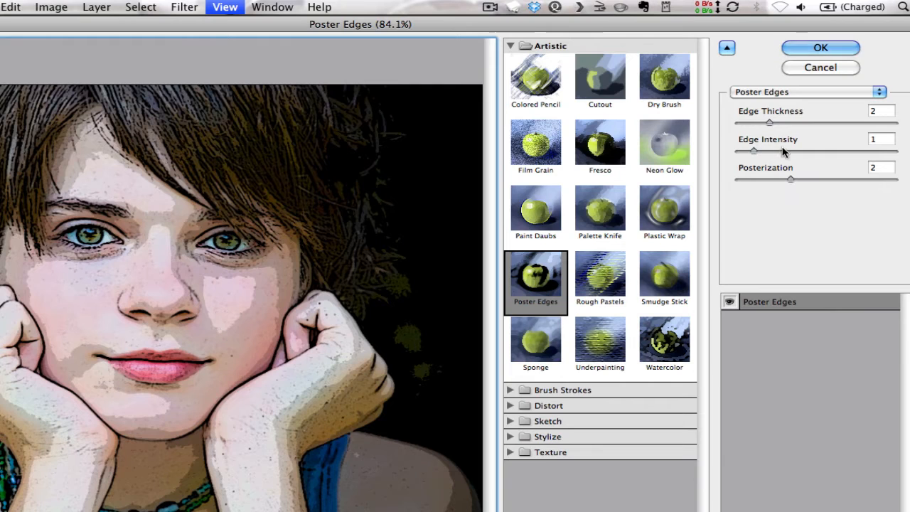
mouse_move(787, 184)
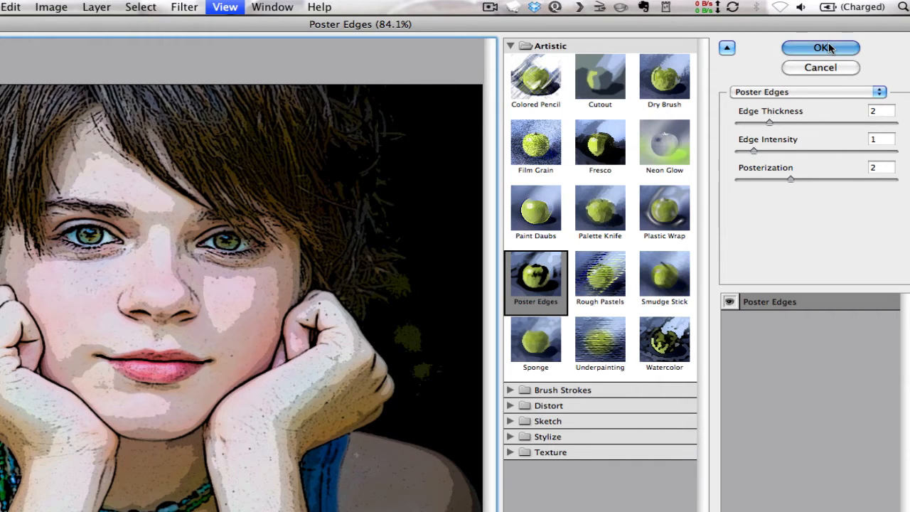
left_click(821, 49)
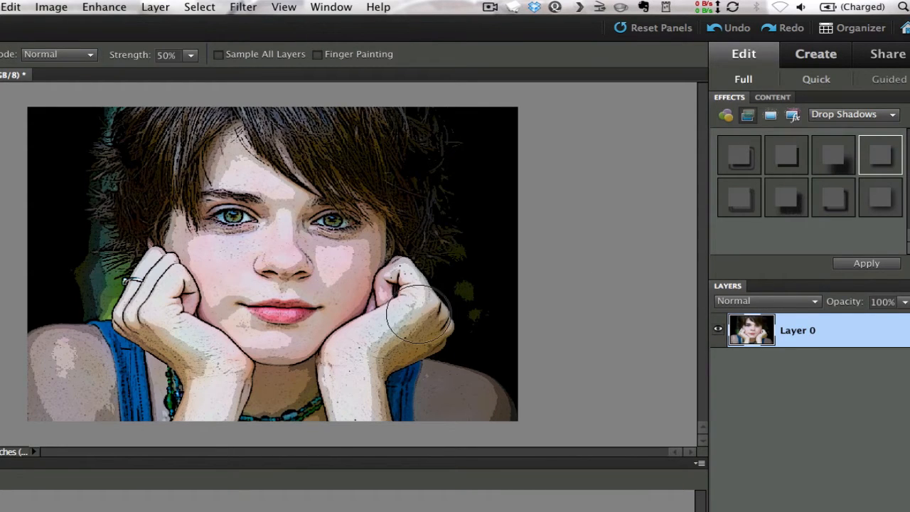
mouse_move(409, 253)
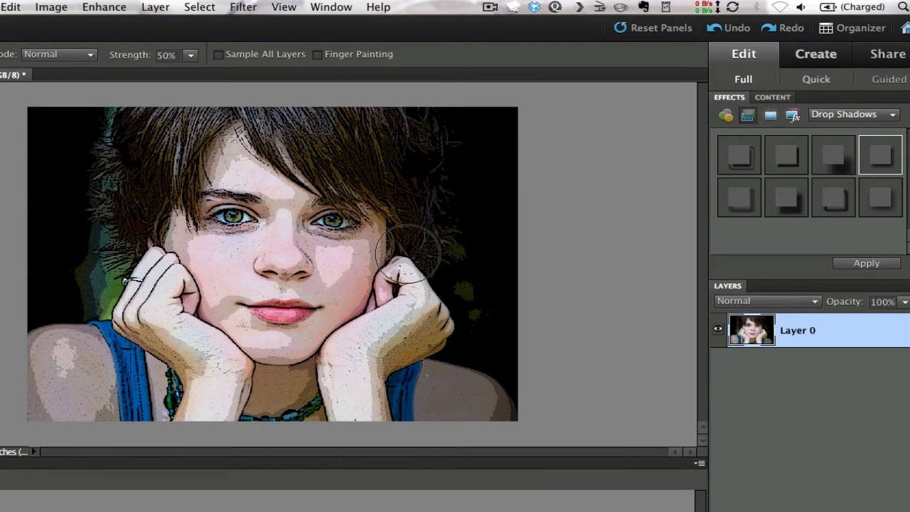
Duplicate the poster-edged Layer 0 as Layer 0 copy (Cmd+J)
key("cmd+j")
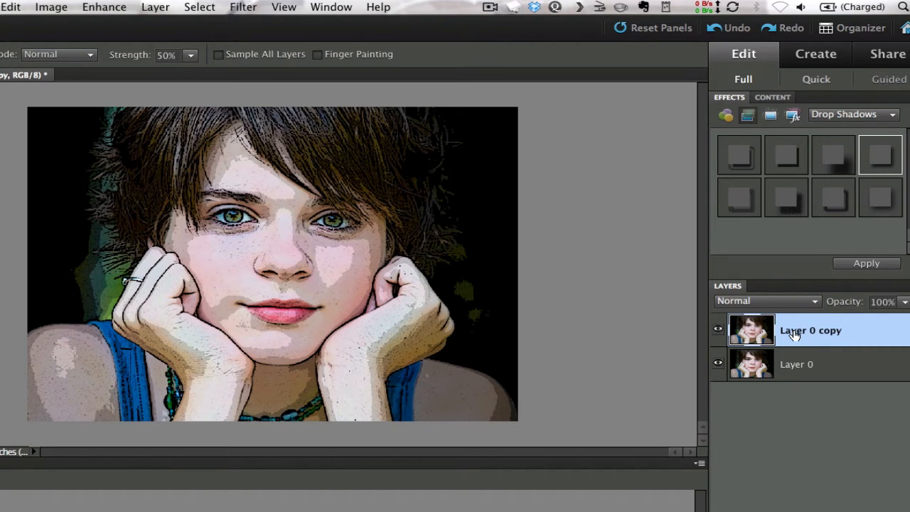
mouse_move(785, 332)
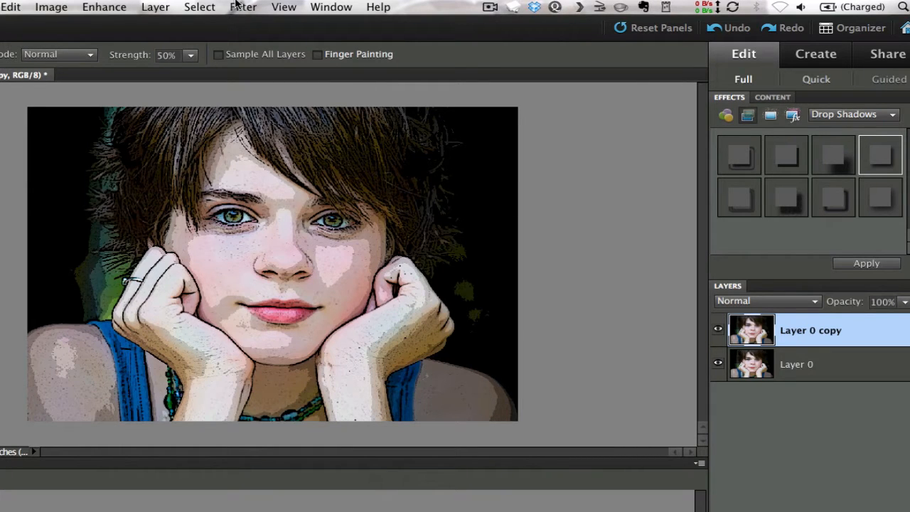
Cover Layer 0 copy with a Color Halftone pattern at a 4-pixel maximum radius
left_click(243, 6)
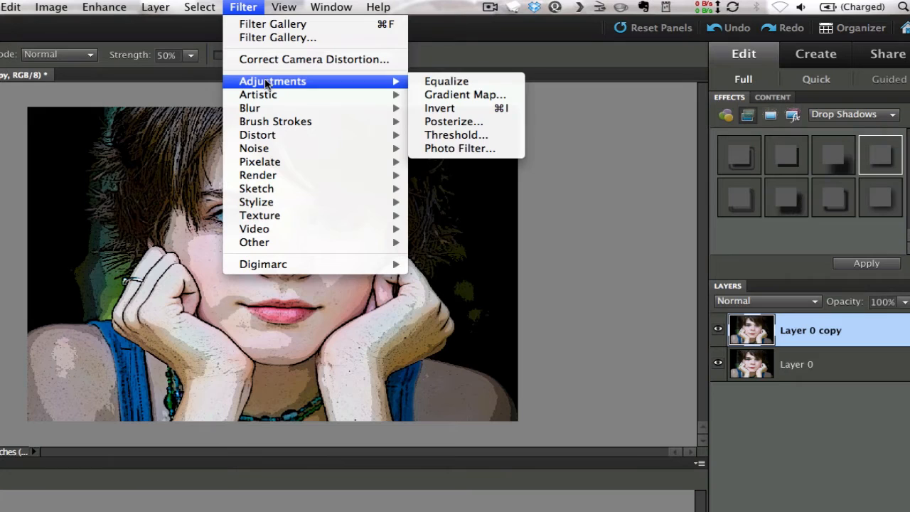
mouse_move(258, 162)
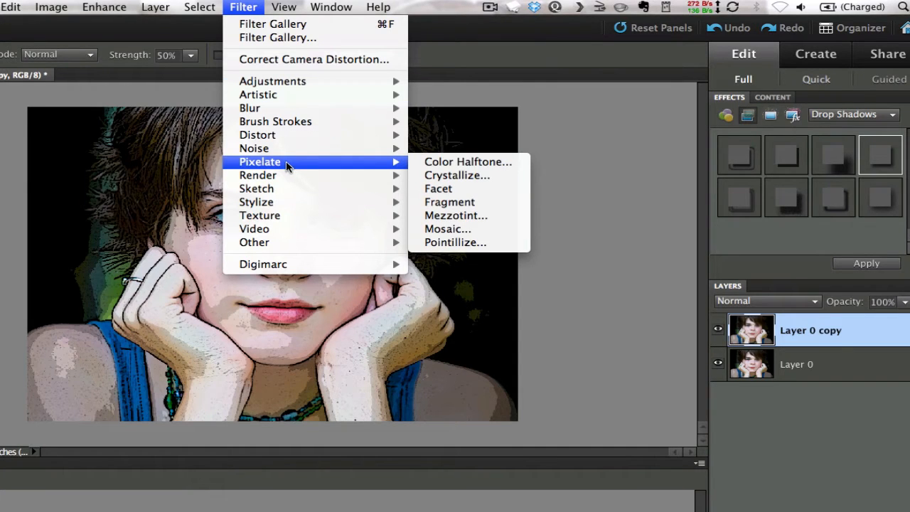
mouse_move(468, 162)
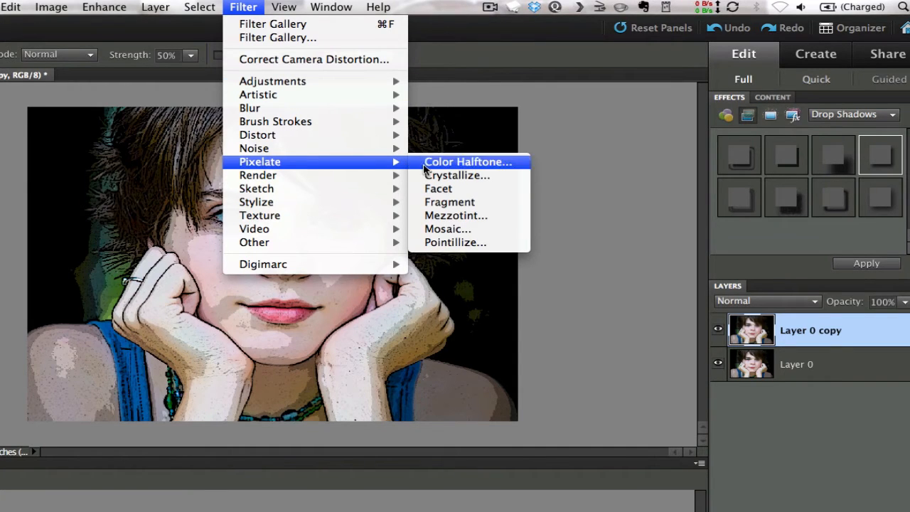
left_click(466, 162)
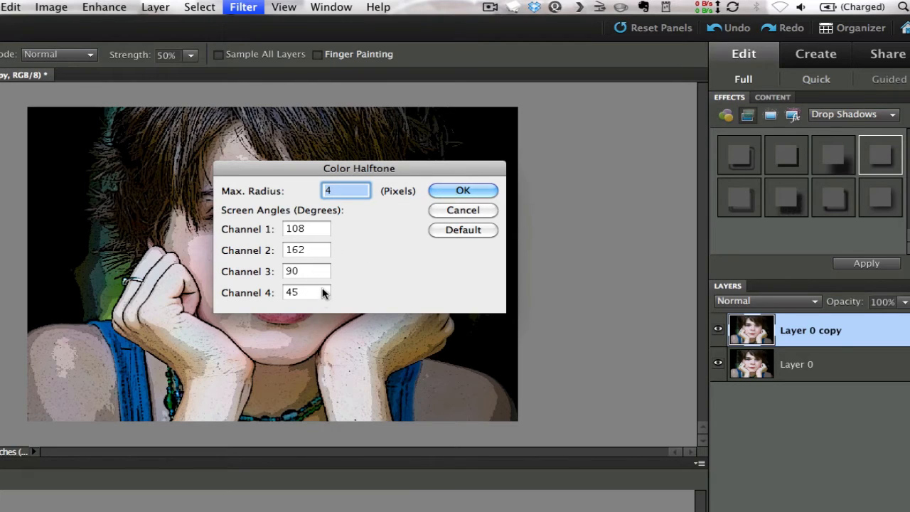
mouse_move(325, 202)
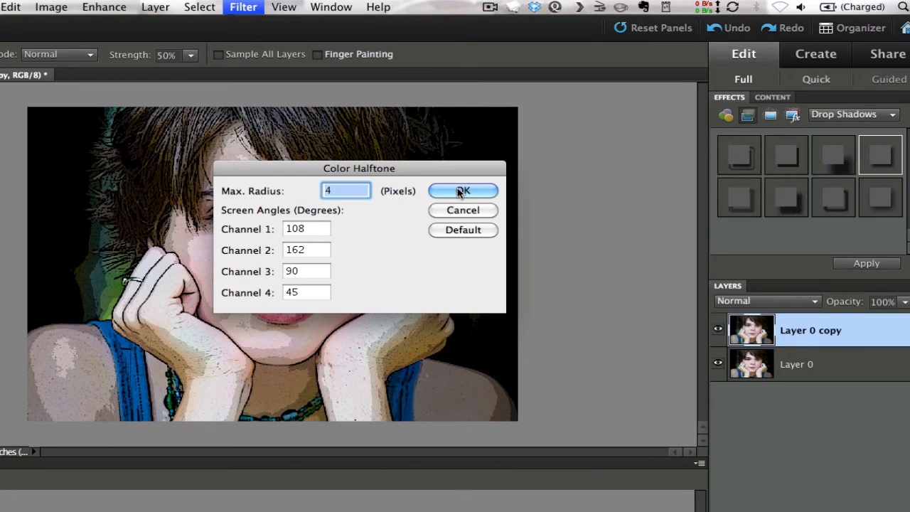
left_click(464, 191)
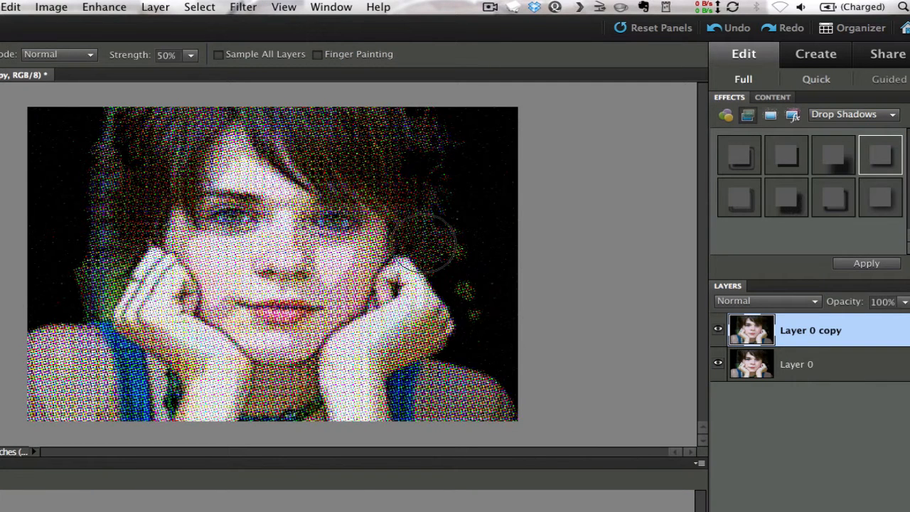
mouse_move(306, 244)
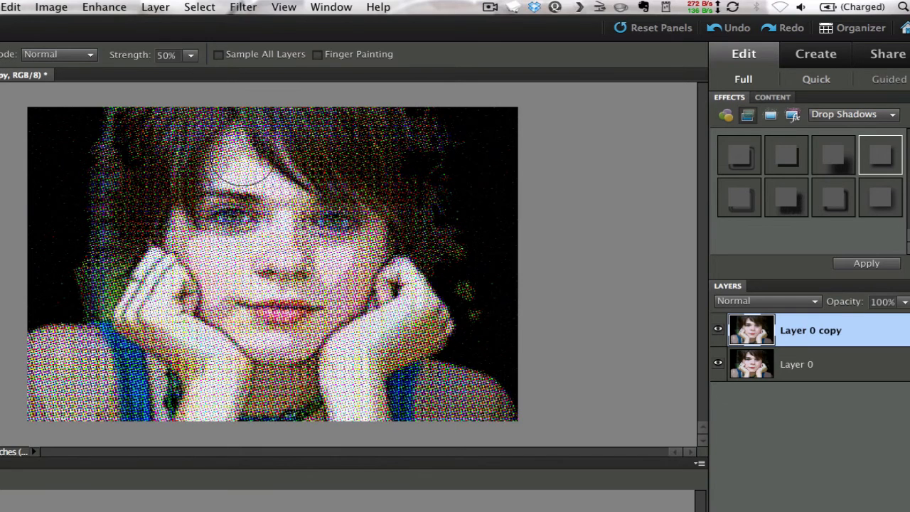
mouse_move(153, 324)
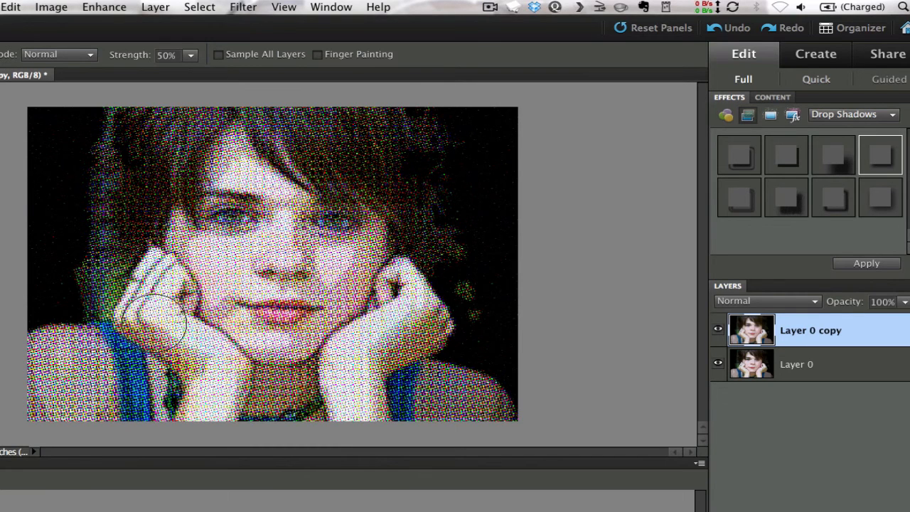
mouse_move(370, 330)
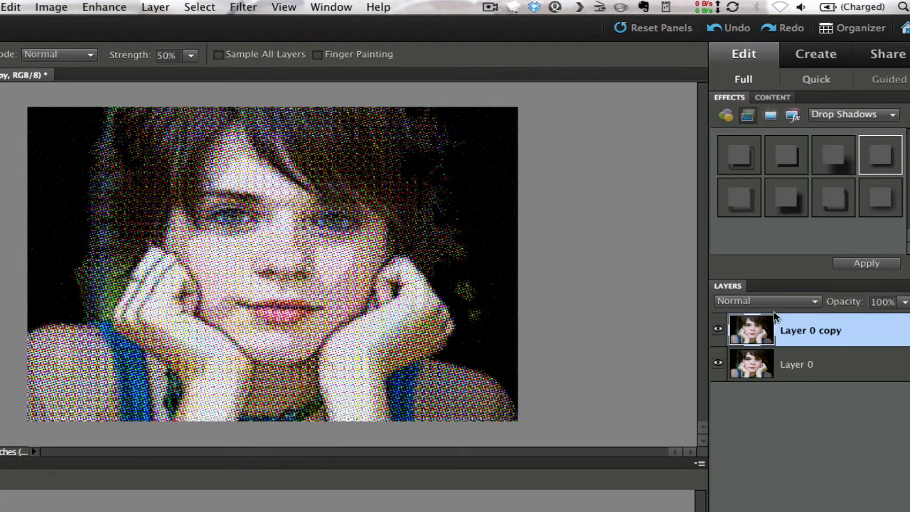
Compare Color and Multiply blending on Layer 0 copy and leave it set to Multiply
left_click(766, 301)
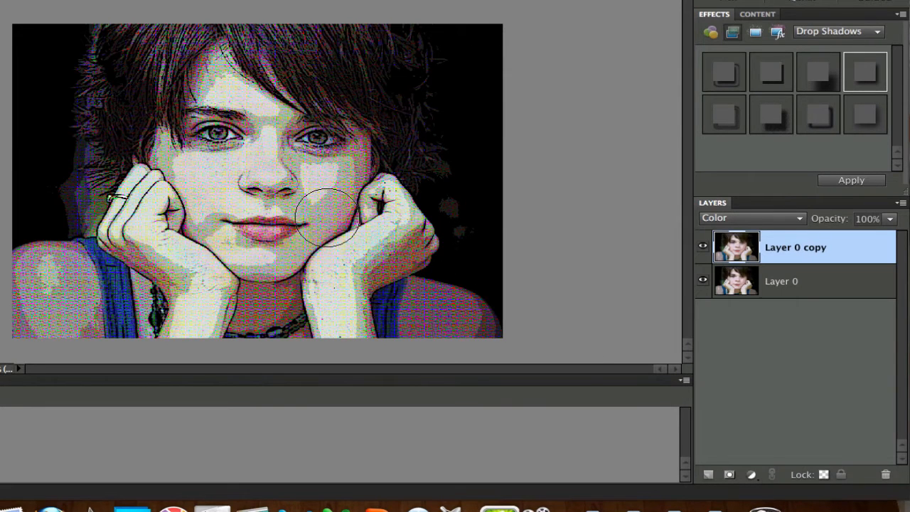
mouse_move(153, 130)
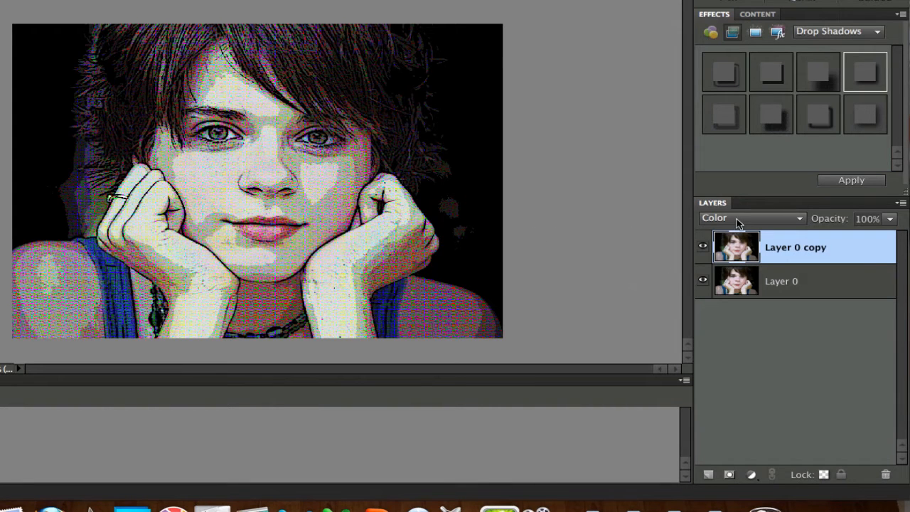
left_click(750, 219)
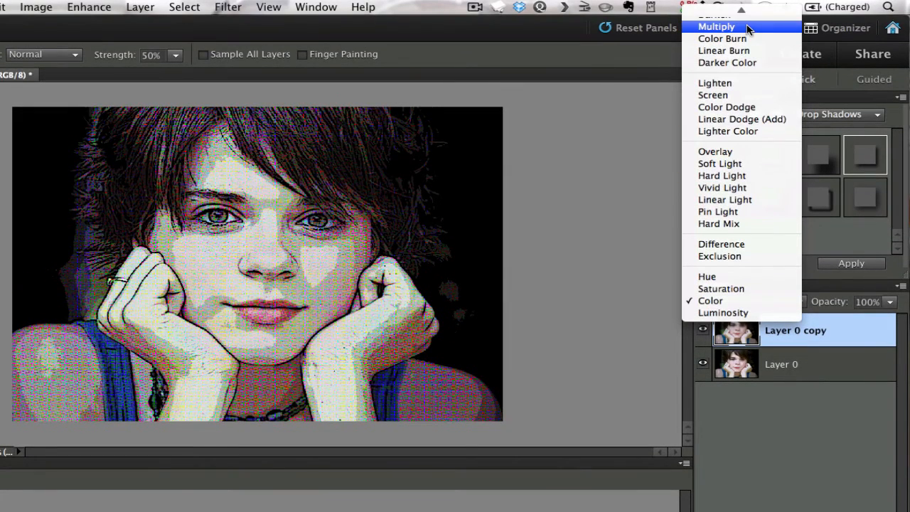
left_click(715, 26)
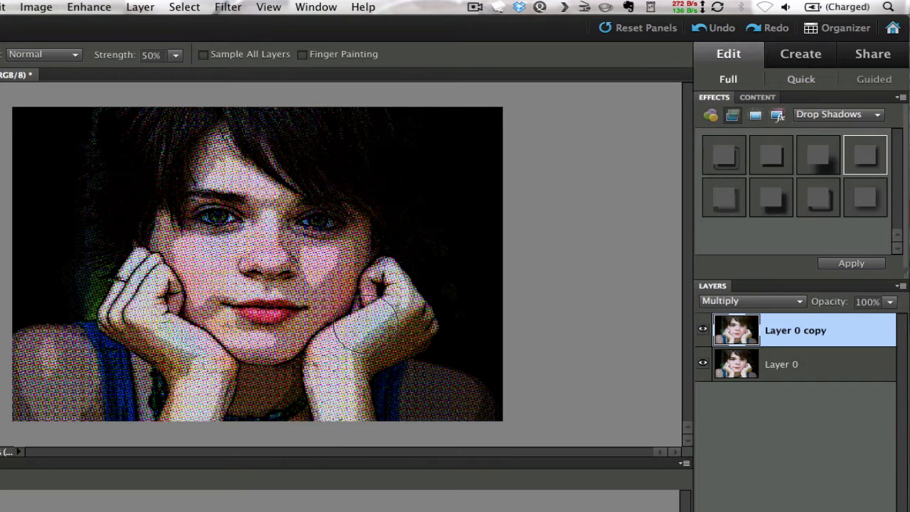
mouse_move(480, 310)
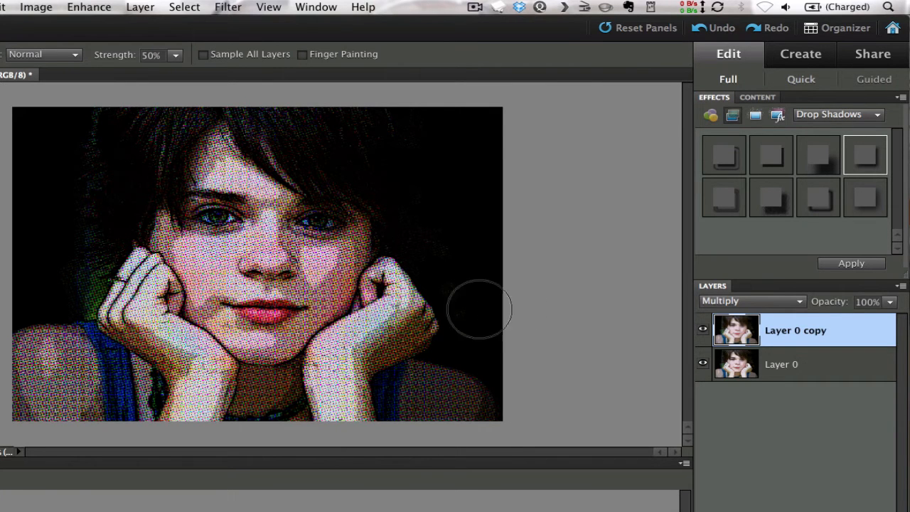
left_click(750, 301)
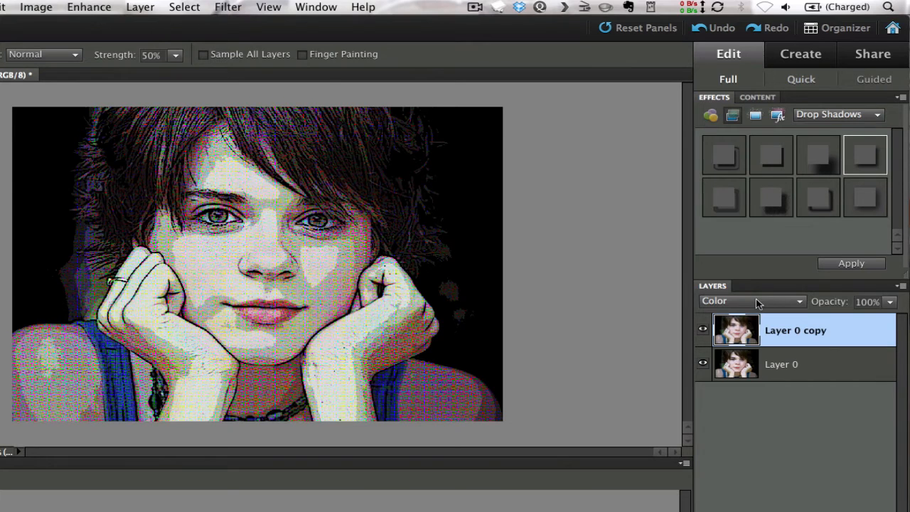
left_click(750, 301)
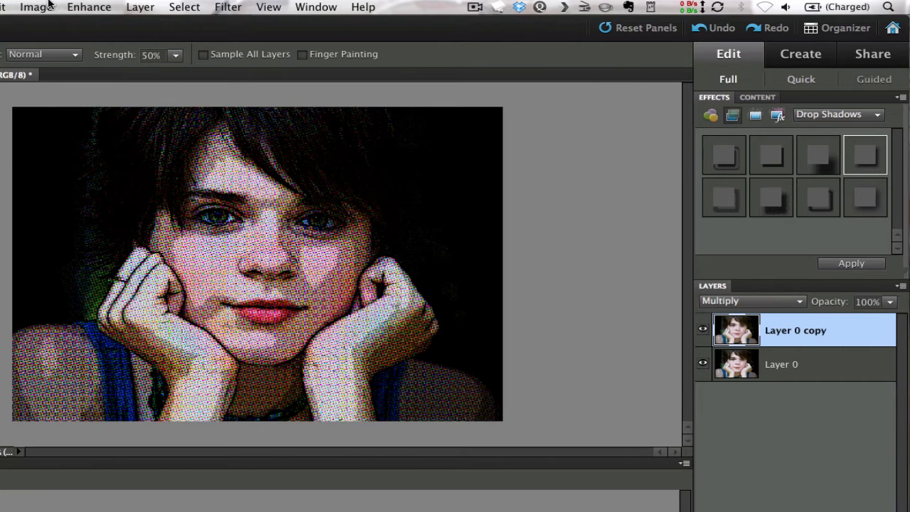
Enlarge the canvas by a relative 1 inch in width and height for a transparent border
left_click(37, 6)
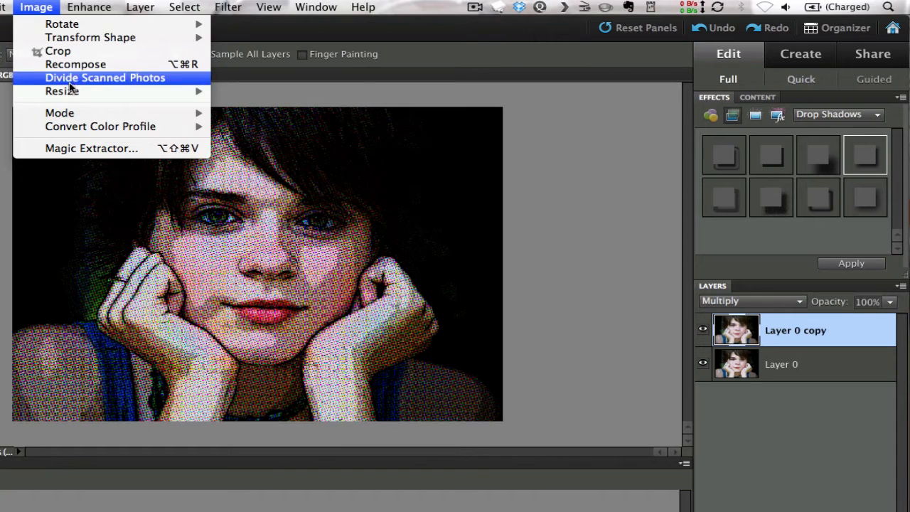
mouse_move(63, 91)
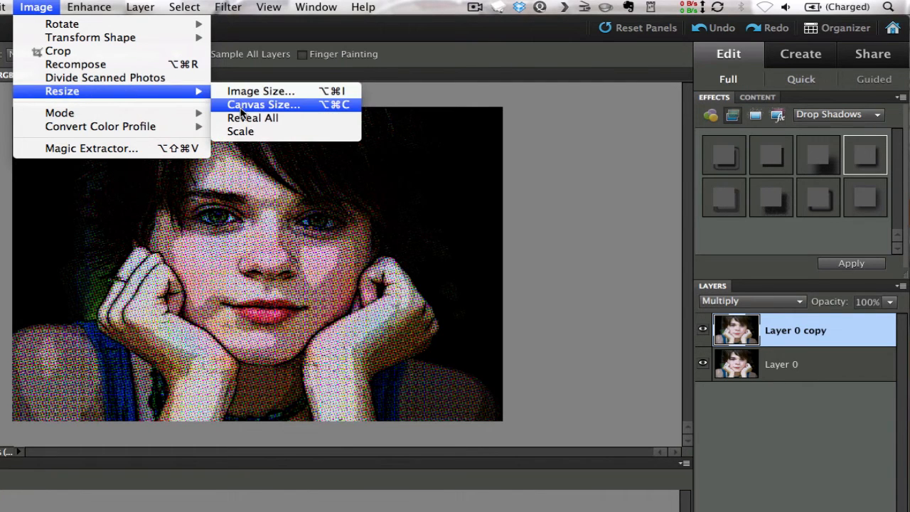
left_click(263, 105)
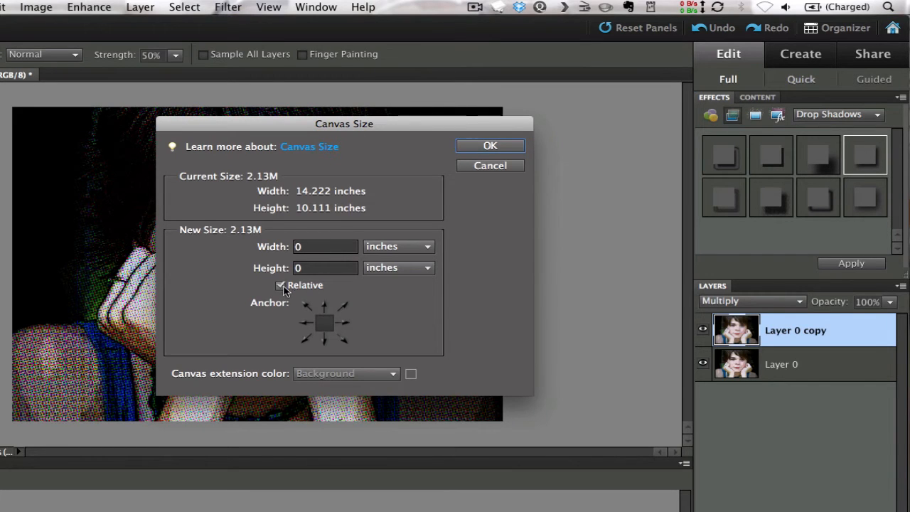
left_click(324, 246)
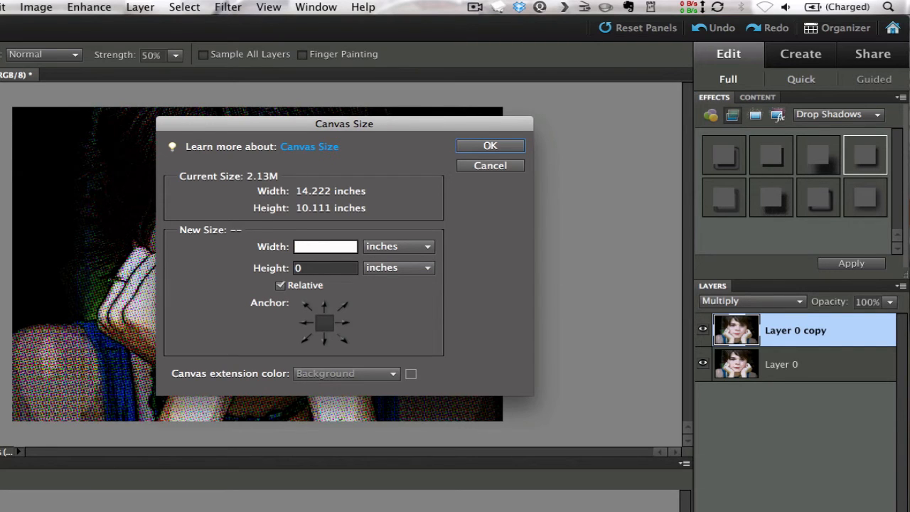
type("1")
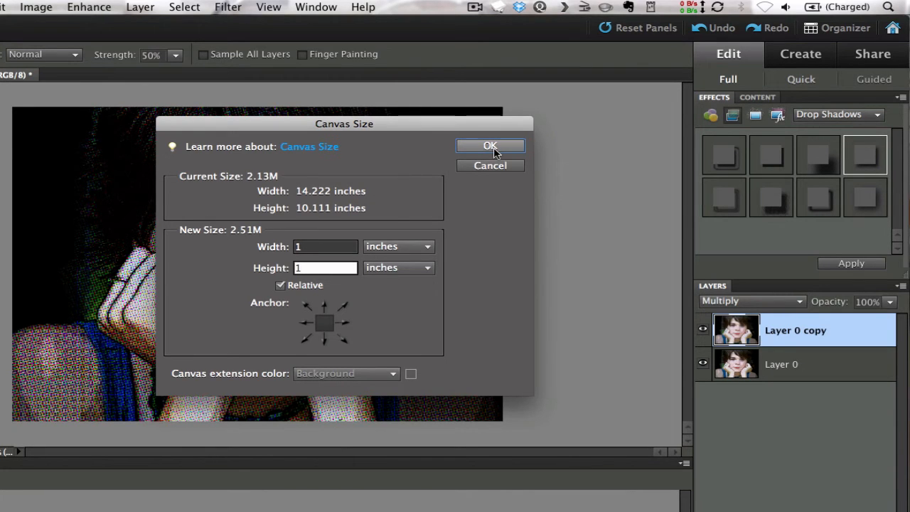
left_click(489, 145)
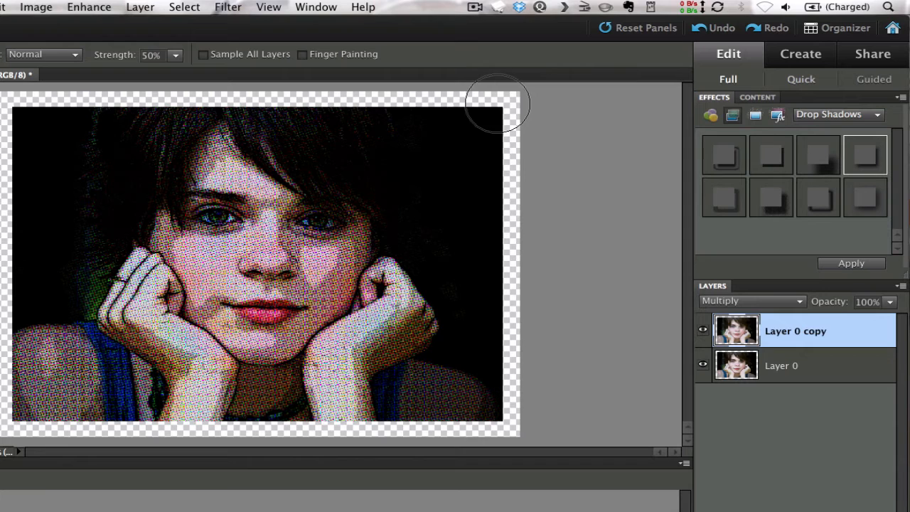
mouse_move(29, 102)
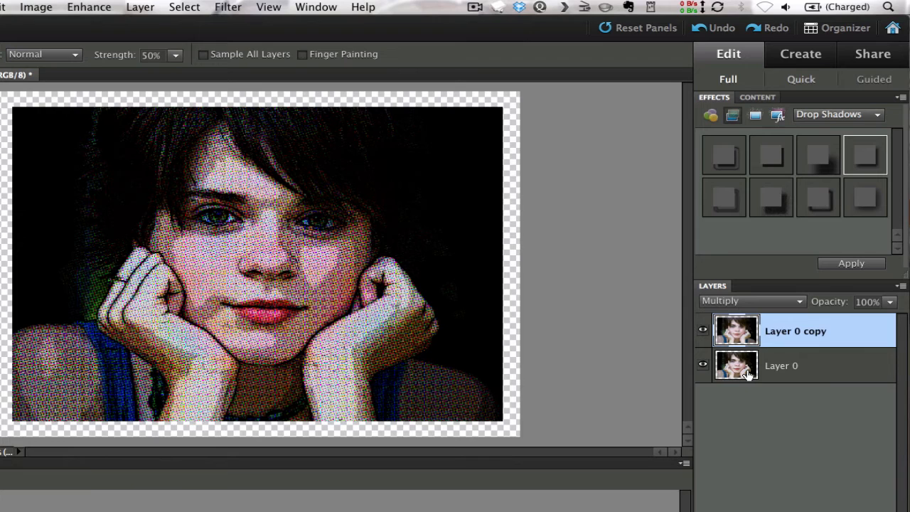
Select Layer 0 and add a new blank Layer 1 above it
left_click(782, 365)
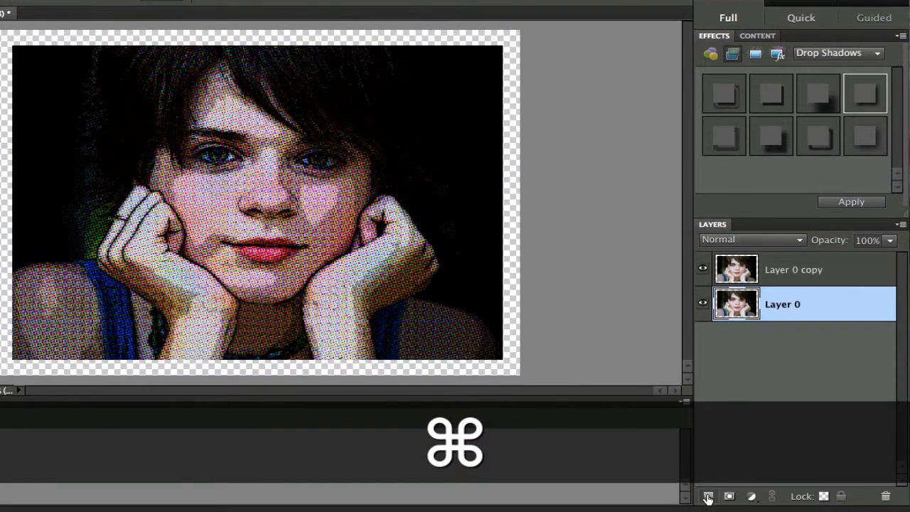
left_click(708, 495)
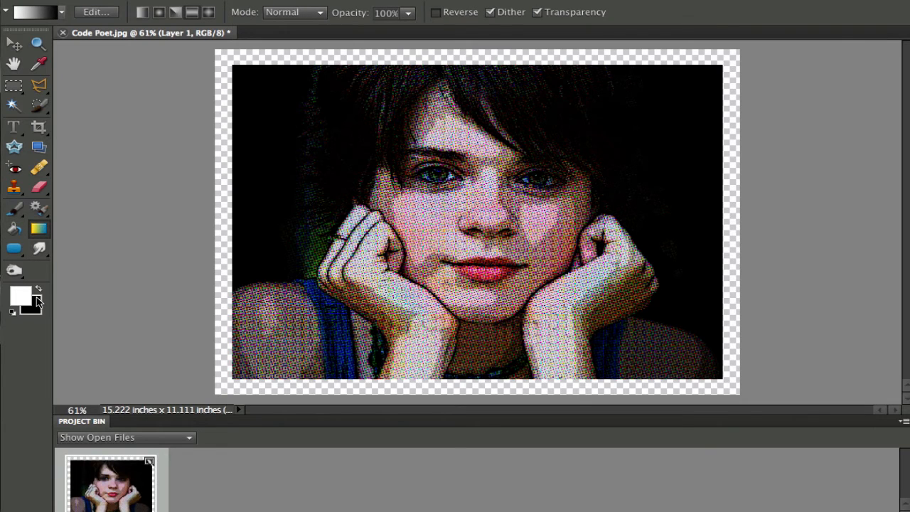
mouse_move(20, 297)
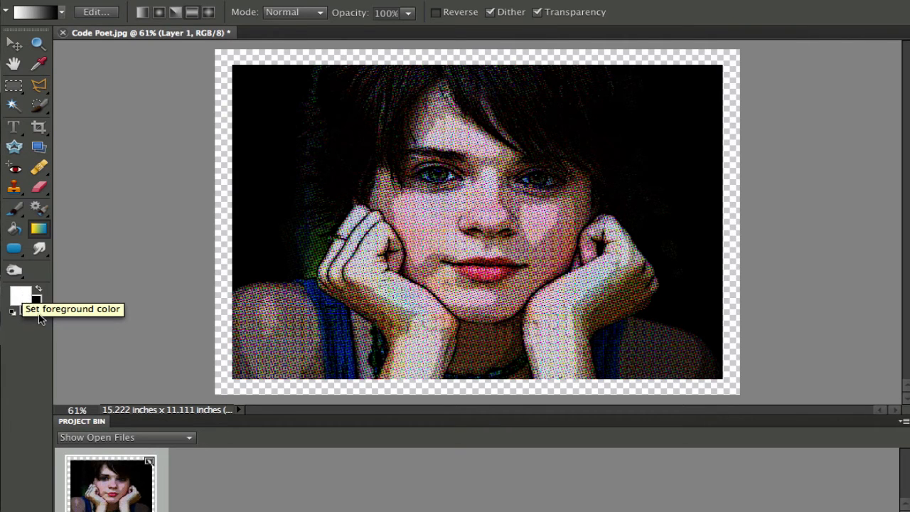
Set a yellow foreground and bright orange background colour and browse the gradient presets
left_click(21, 294)
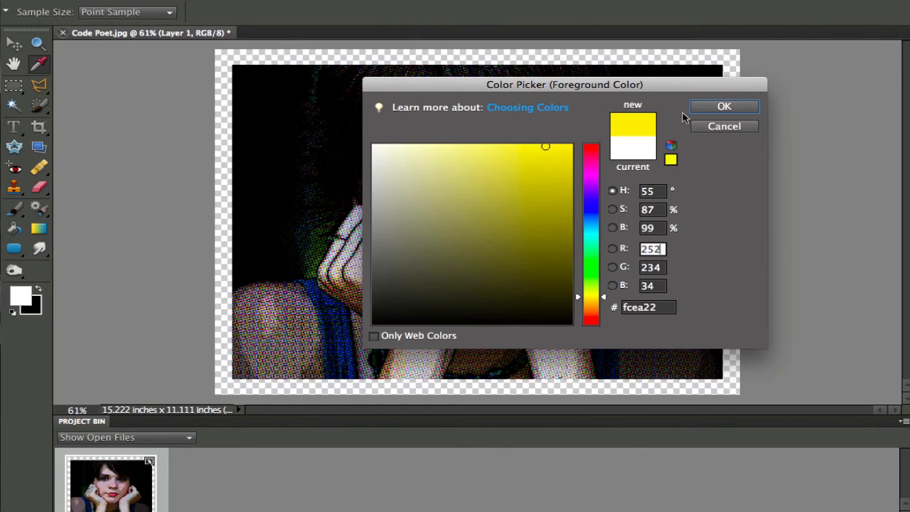
left_click(724, 105)
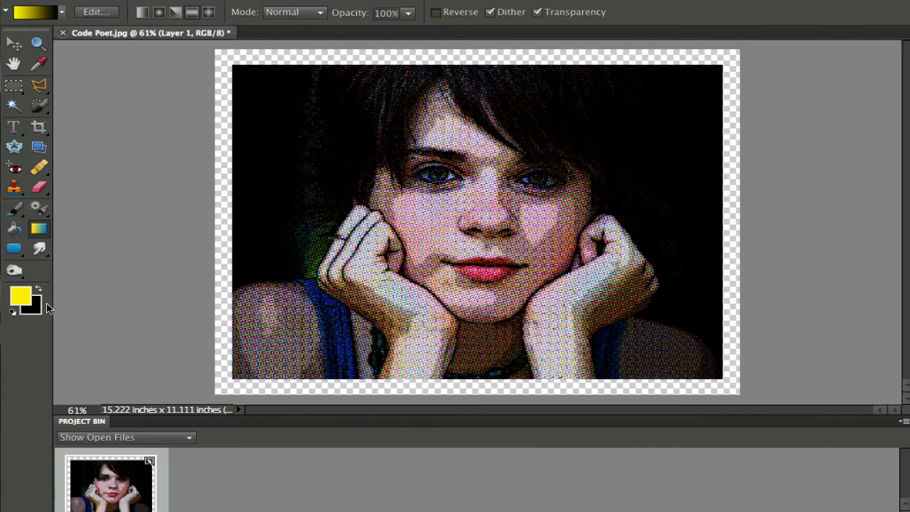
left_click(31, 307)
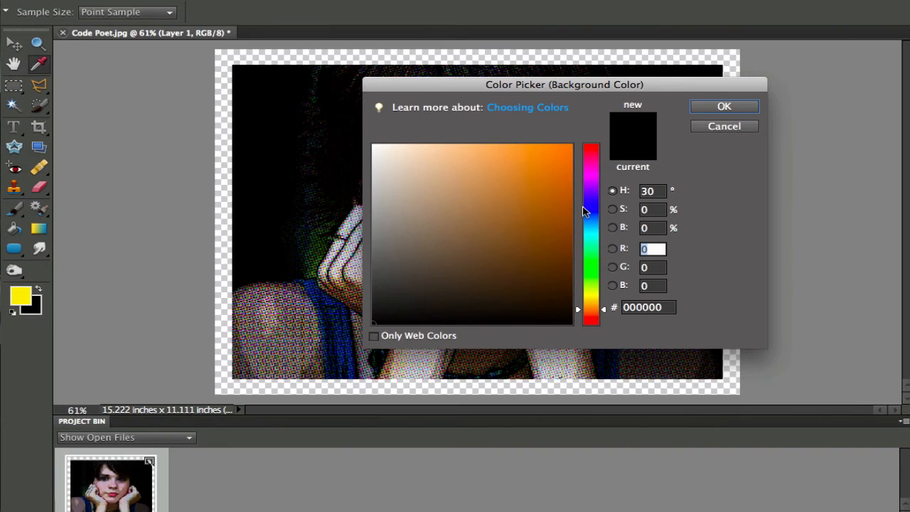
left_click(537, 145)
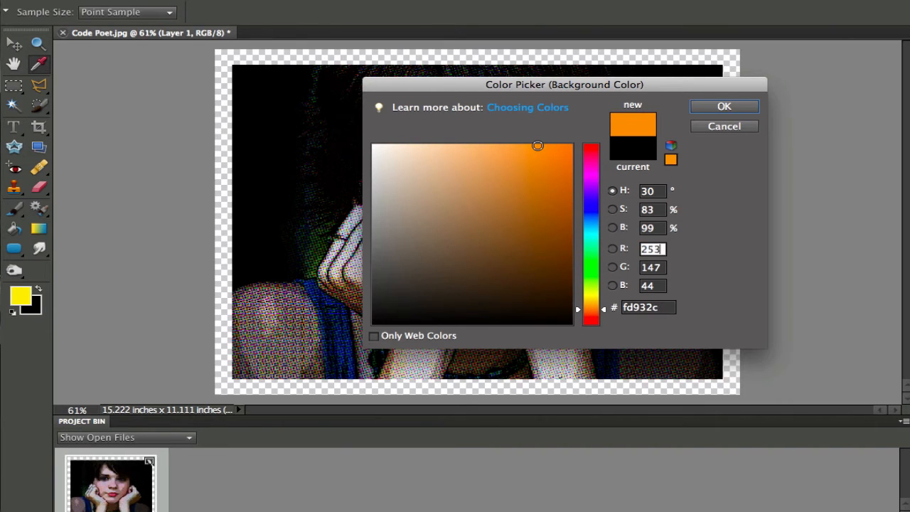
left_click(724, 105)
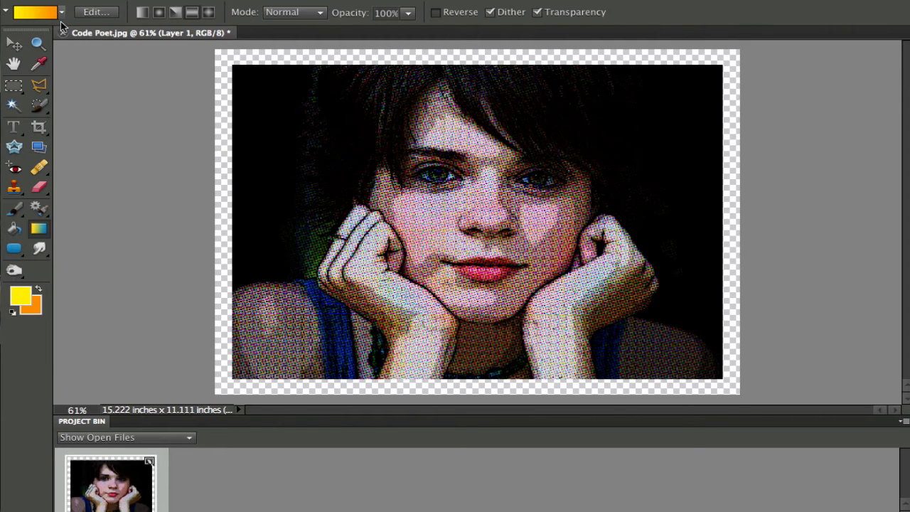
left_click(63, 12)
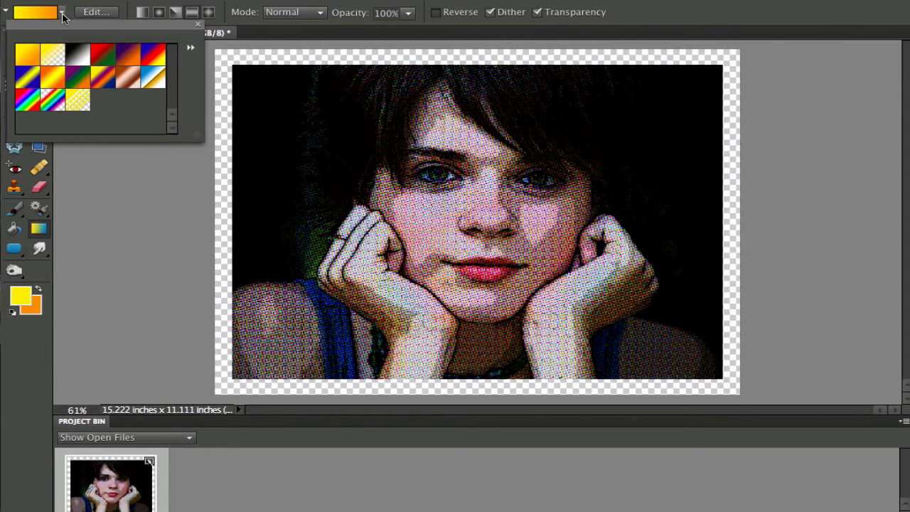
mouse_move(63, 5)
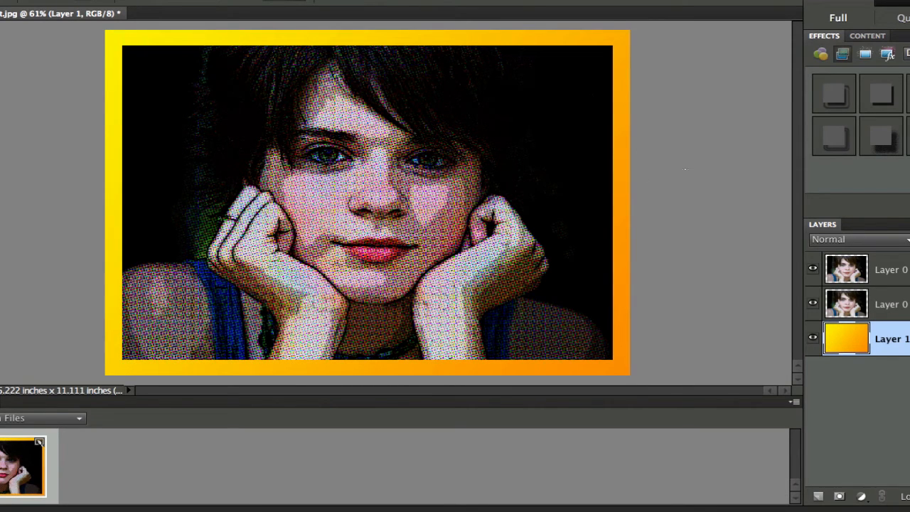
mouse_move(846, 269)
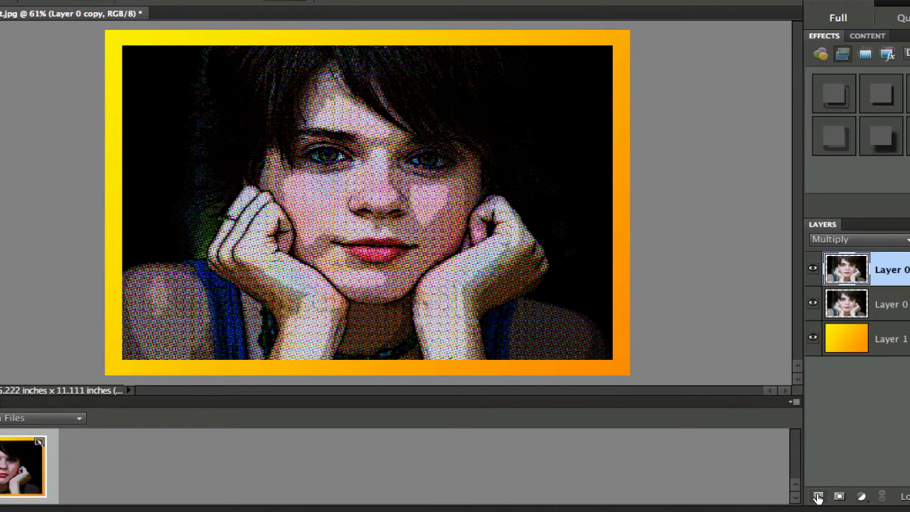
mouse_move(817, 496)
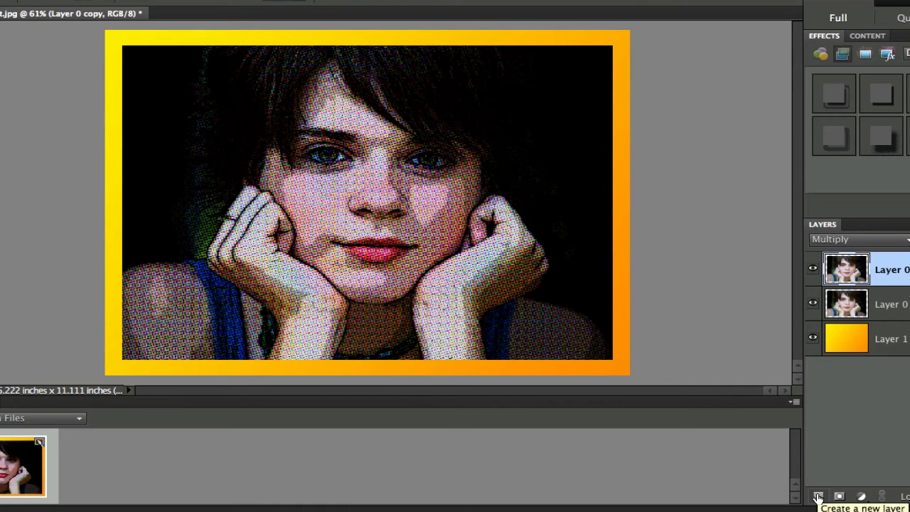
Add a new empty Layer 2 at the top of the layer stack
left_click(816, 494)
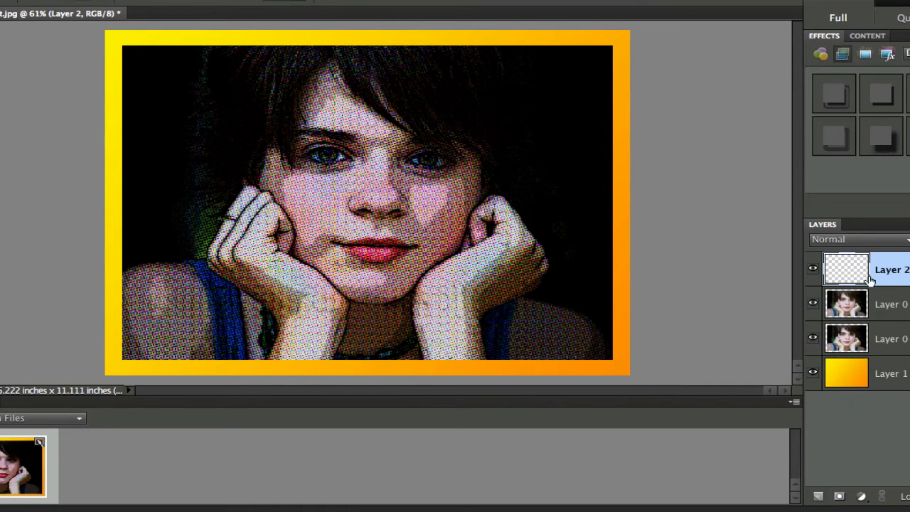
mouse_move(846, 270)
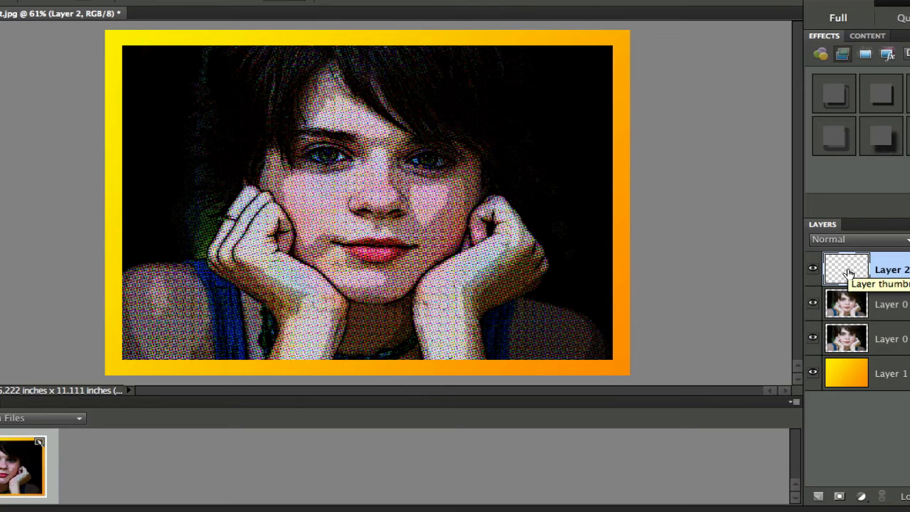
mouse_move(560, 293)
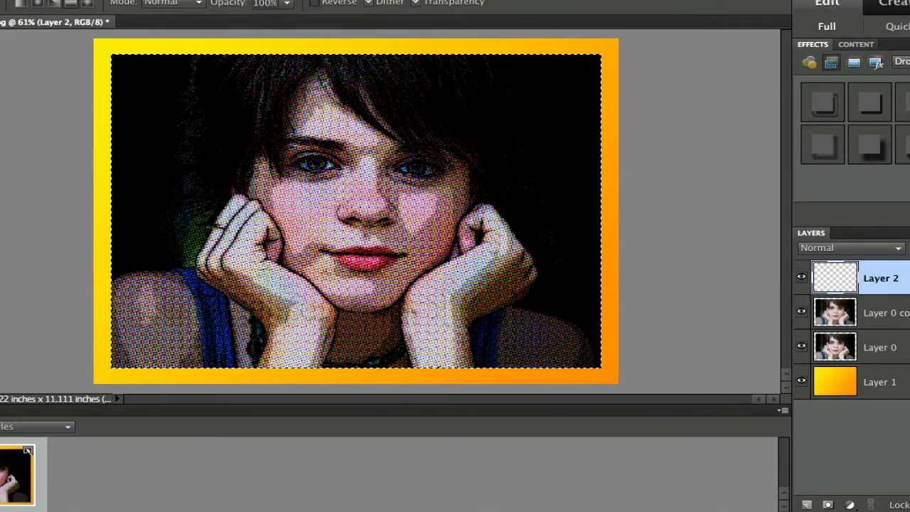
Stroke the photo selection on Layer 2 with a 10 px black inside outline
left_click(19, 6)
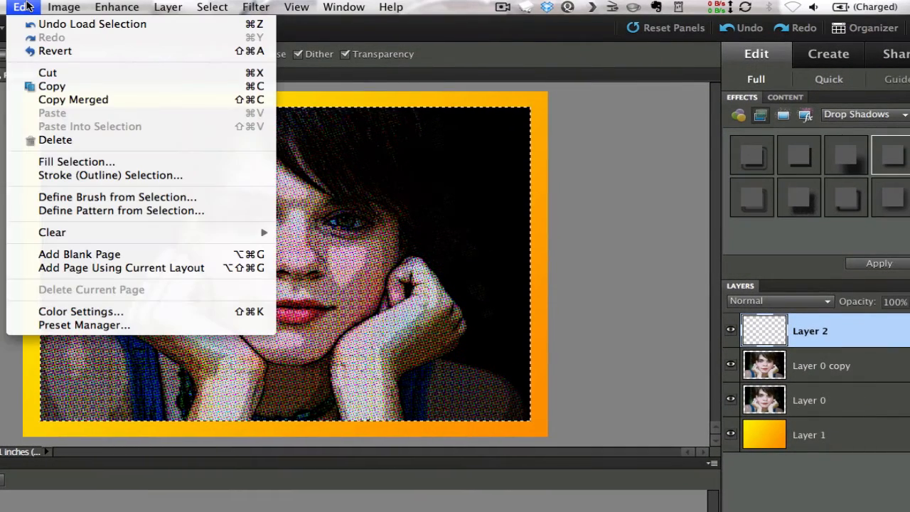
mouse_move(111, 175)
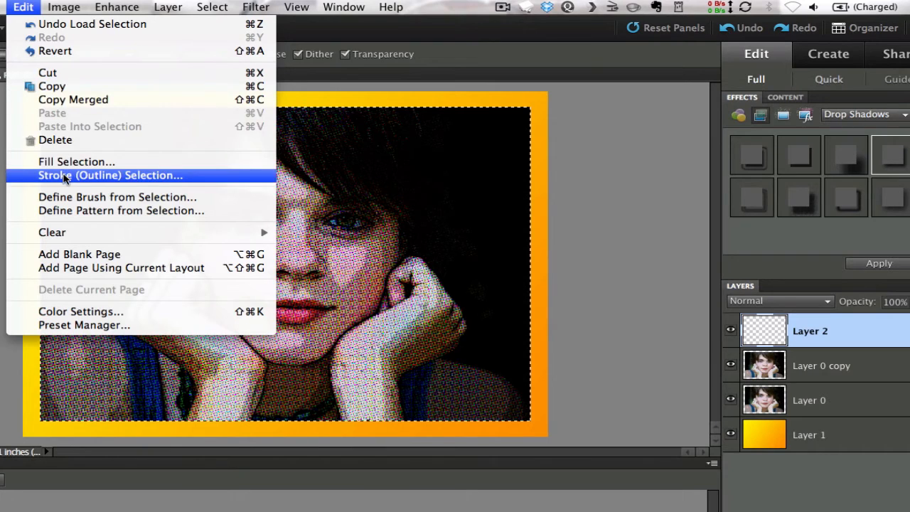
left_click(111, 175)
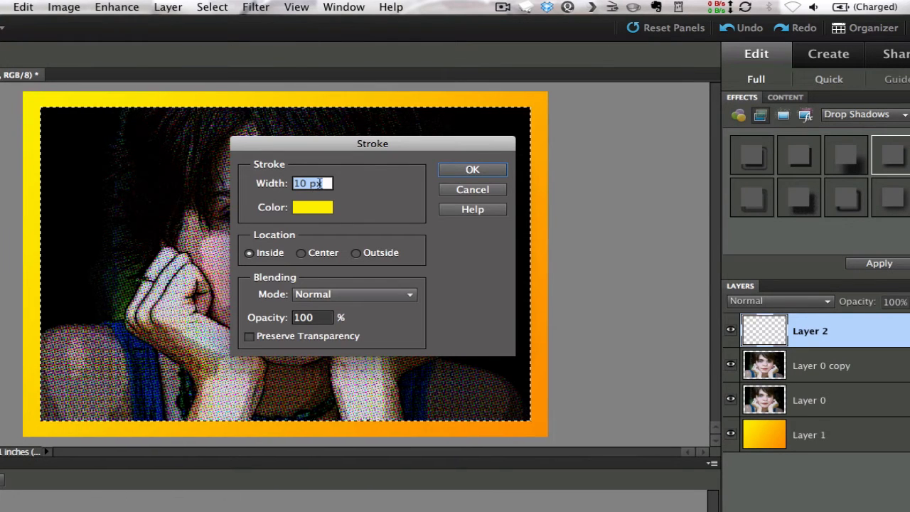
mouse_move(303, 226)
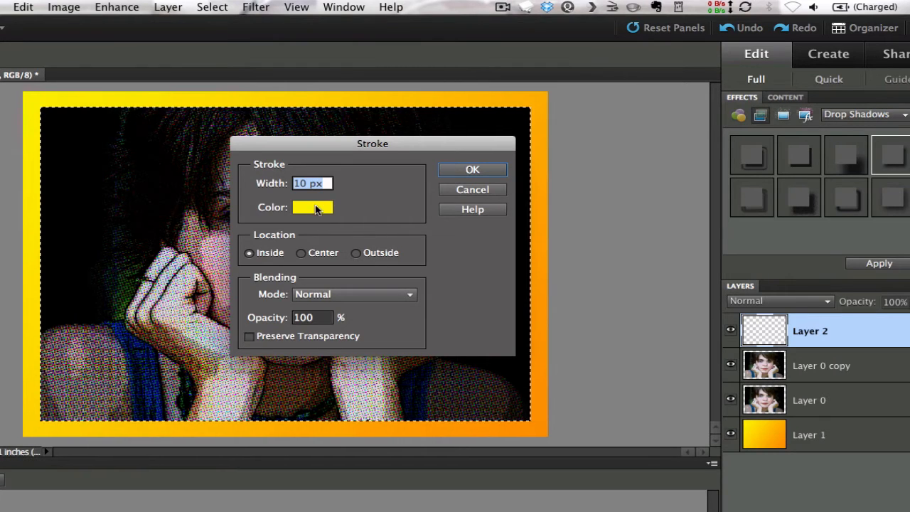
left_click(312, 207)
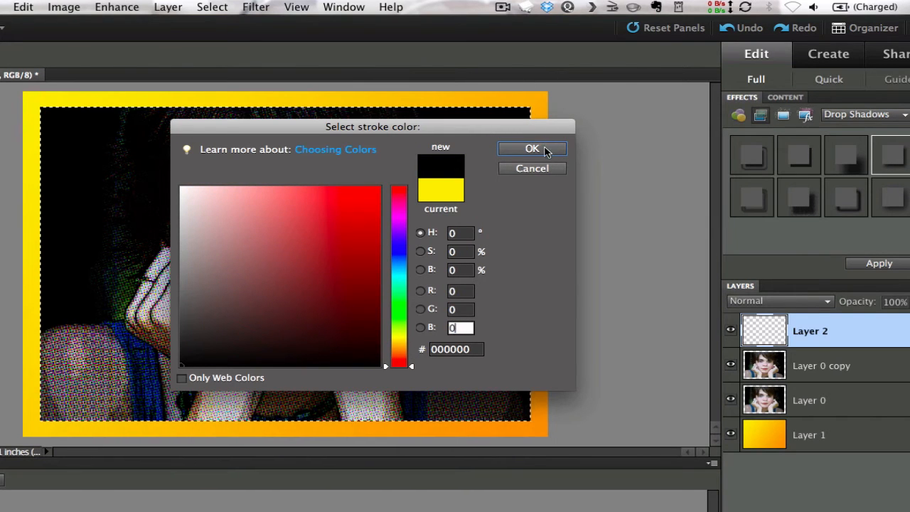
left_click(532, 149)
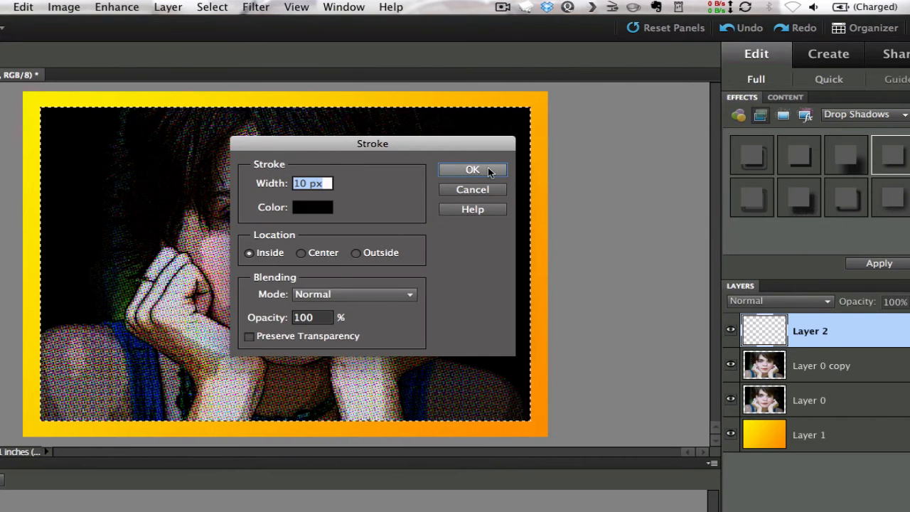
left_click(472, 170)
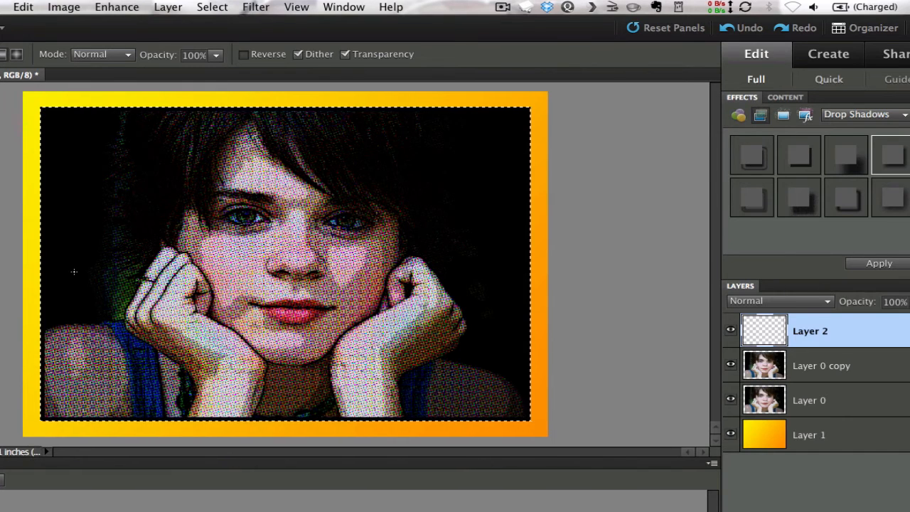
Deselect, then marquee a small caption rectangle near the portrait's lower right edge
key("cmd+d")
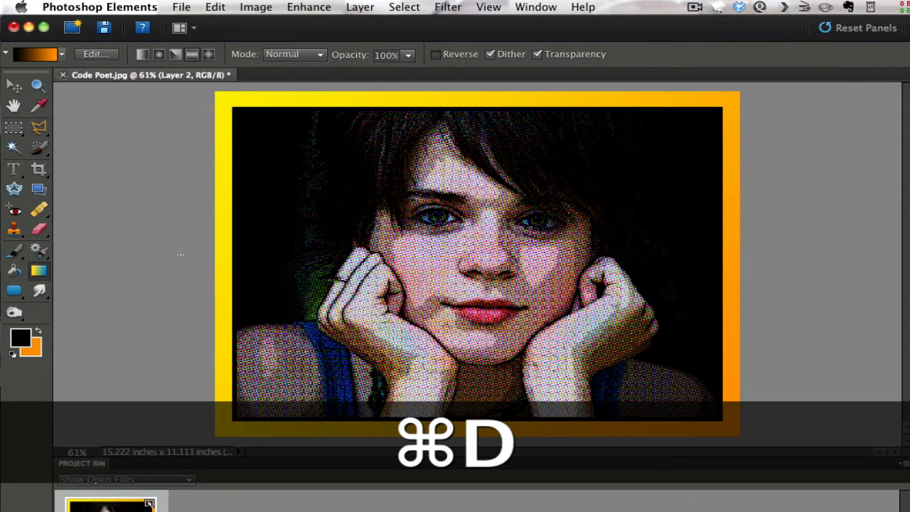
key("cmd+d")
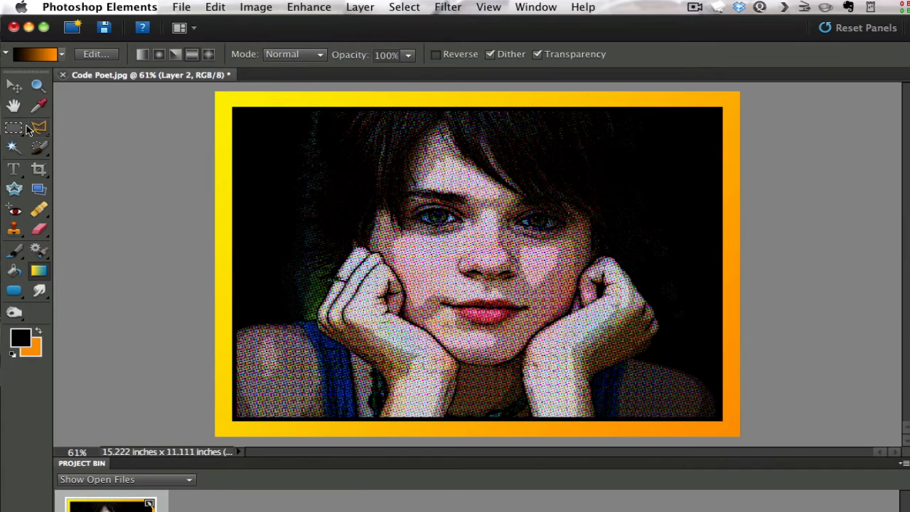
left_click(15, 128)
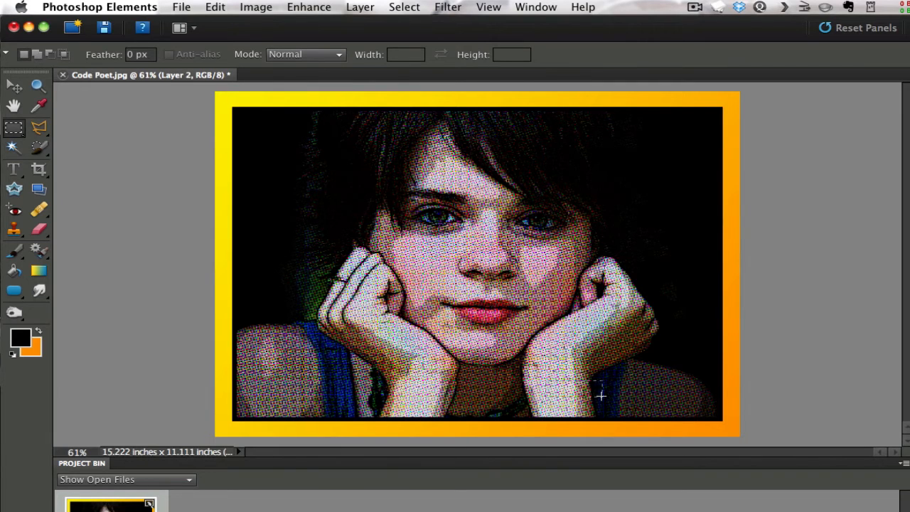
left_click_drag(600, 395, 718, 423)
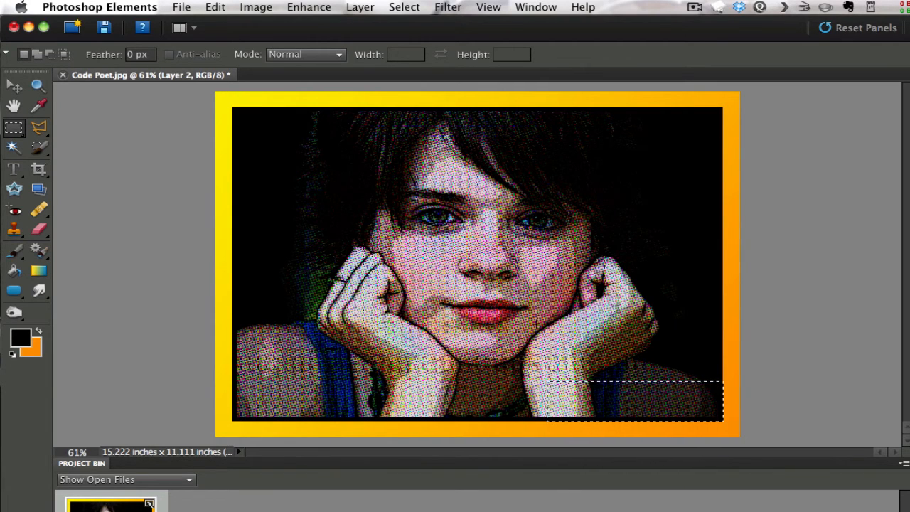
left_click(182, 5)
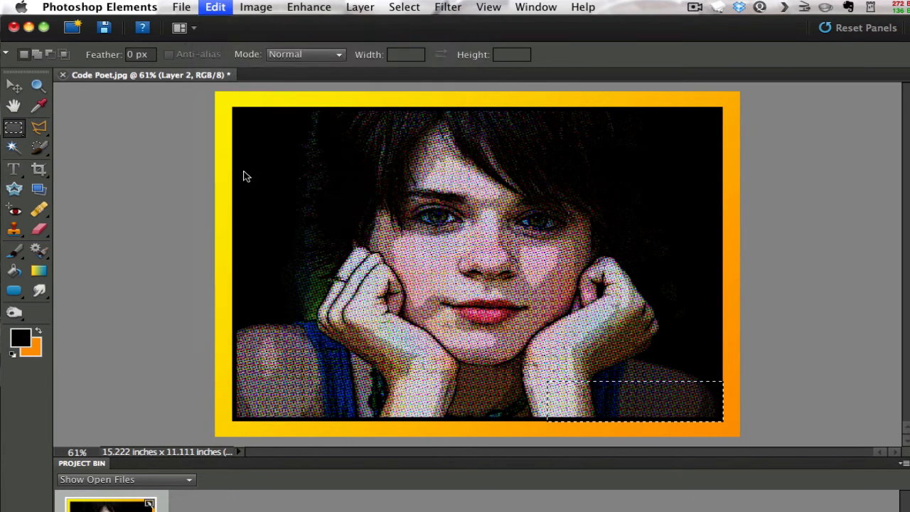
Stroke the caption selection with a 10 px black outline and deselect
left_click(214, 6)
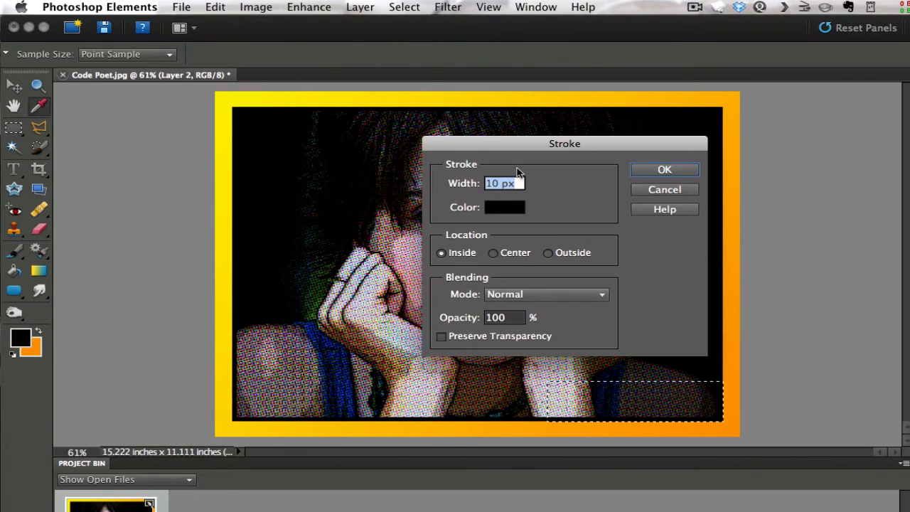
left_click(664, 169)
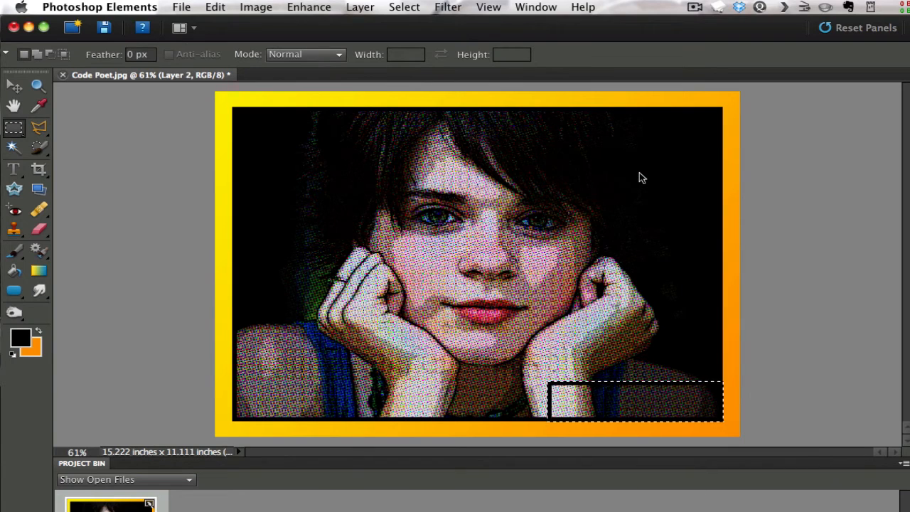
key("cmd+d")
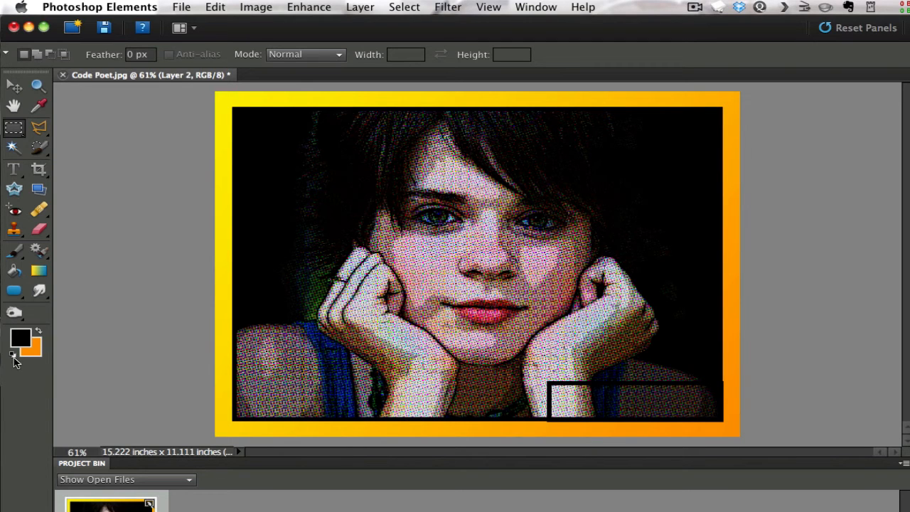
mouse_move(13, 356)
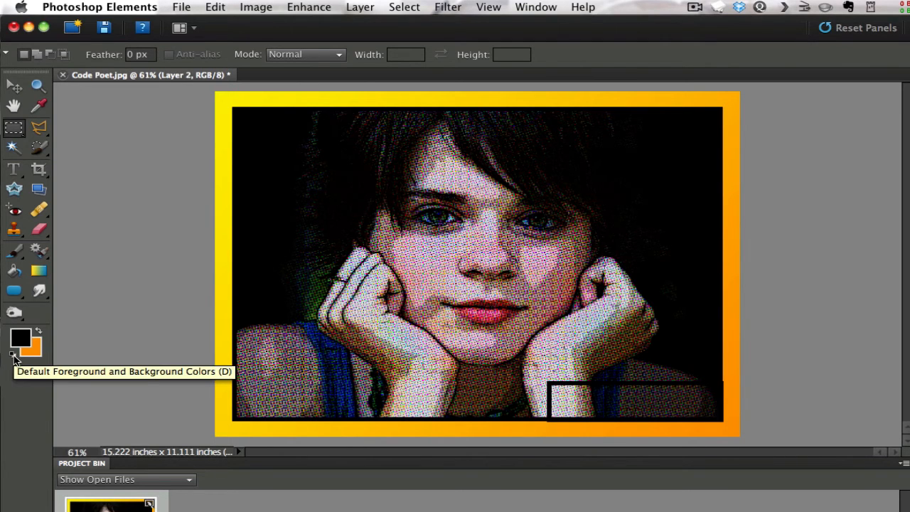
mouse_move(20, 338)
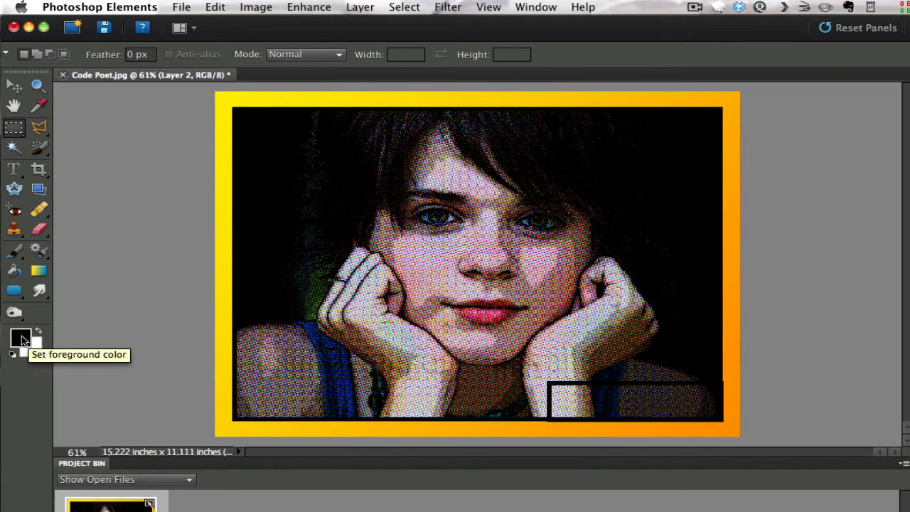
mouse_move(37, 348)
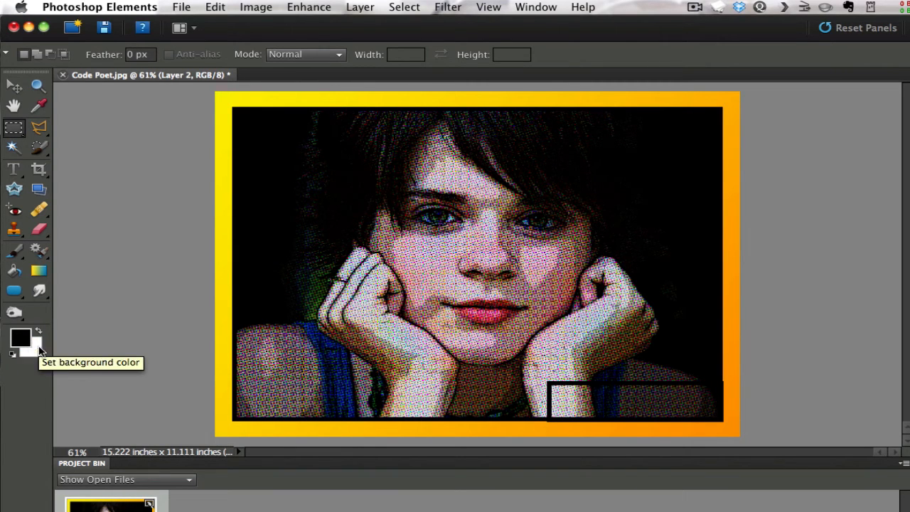
mouse_move(11, 356)
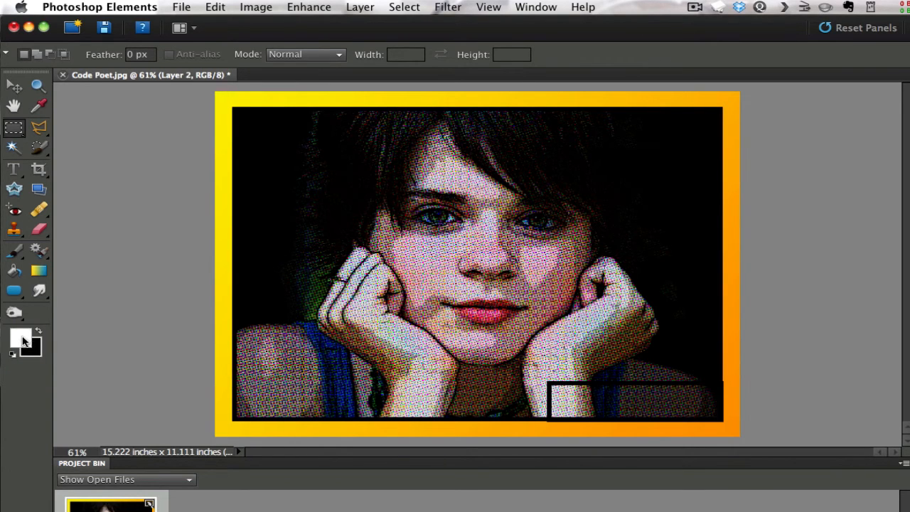
mouse_move(15, 250)
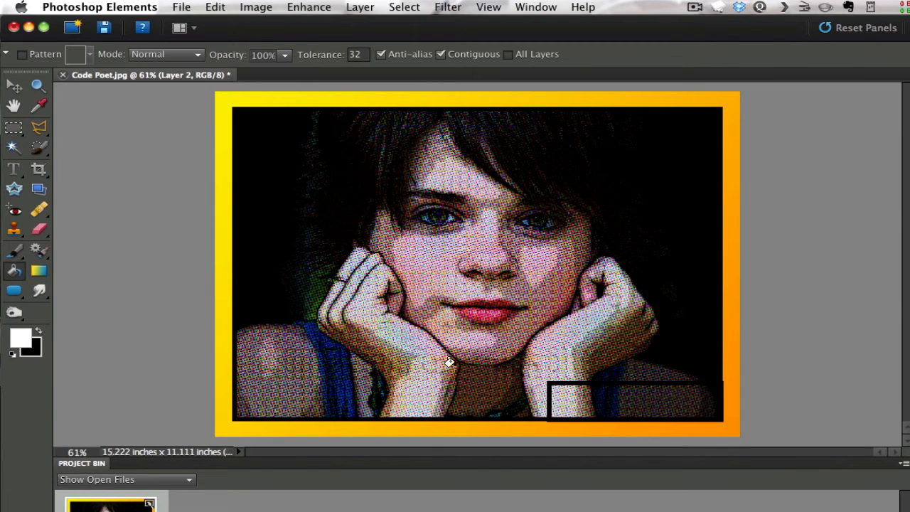
Fill the caption box solid white with the Paint Bucket
left_click(552, 387)
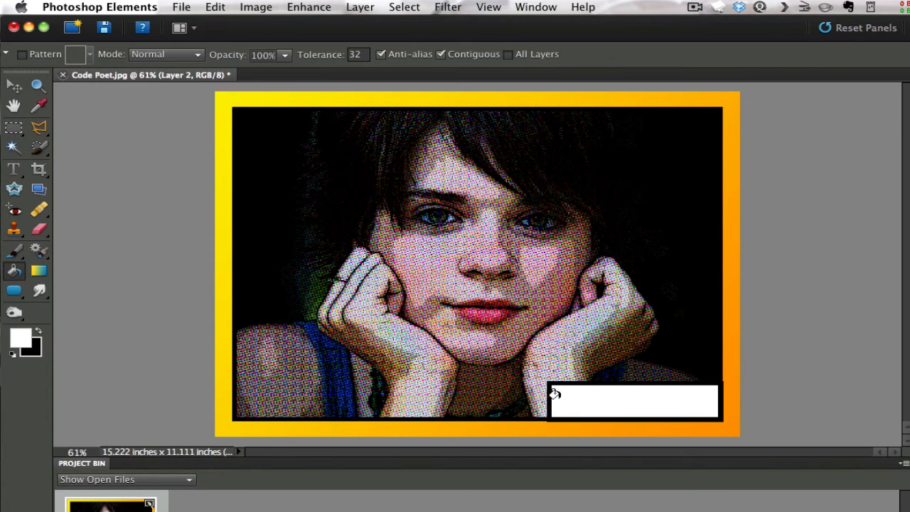
mouse_move(627, 399)
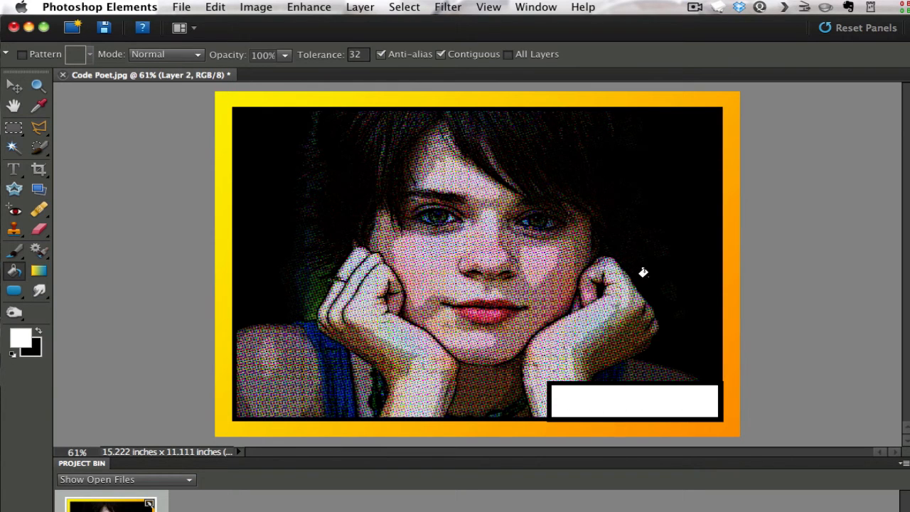
mouse_move(404, 364)
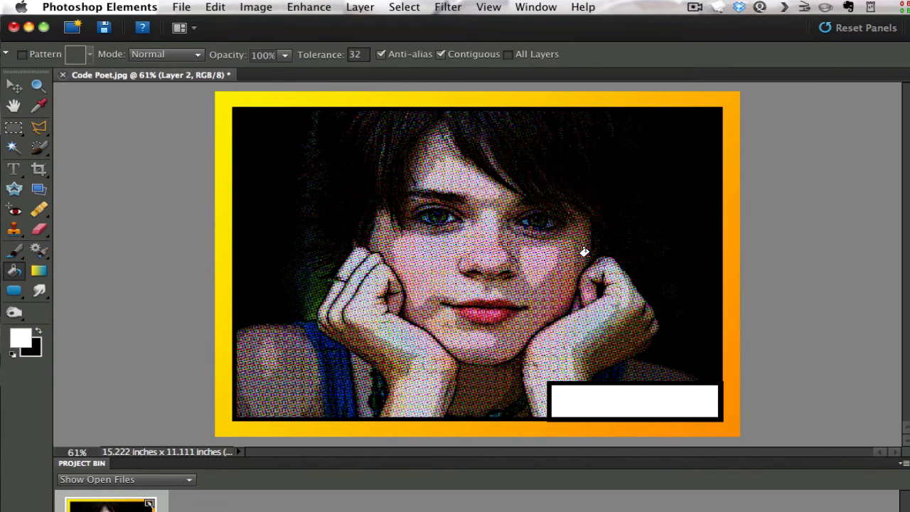
mouse_move(311, 418)
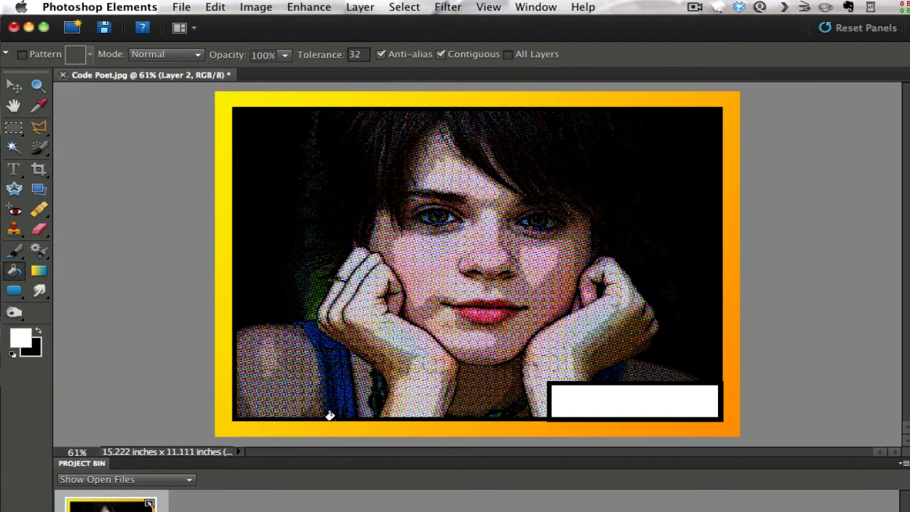
mouse_move(251, 418)
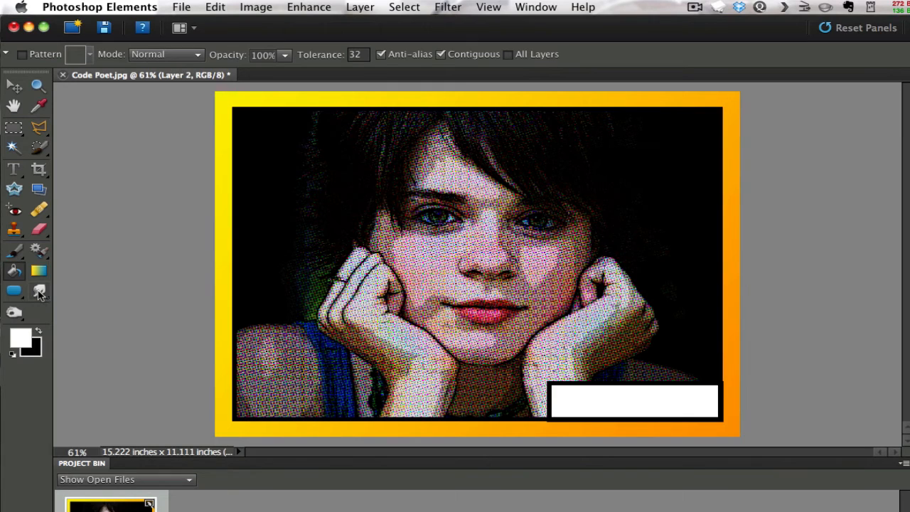
Switch to the Smudge tool for a 125 px, 50% strength brush
left_click(40, 292)
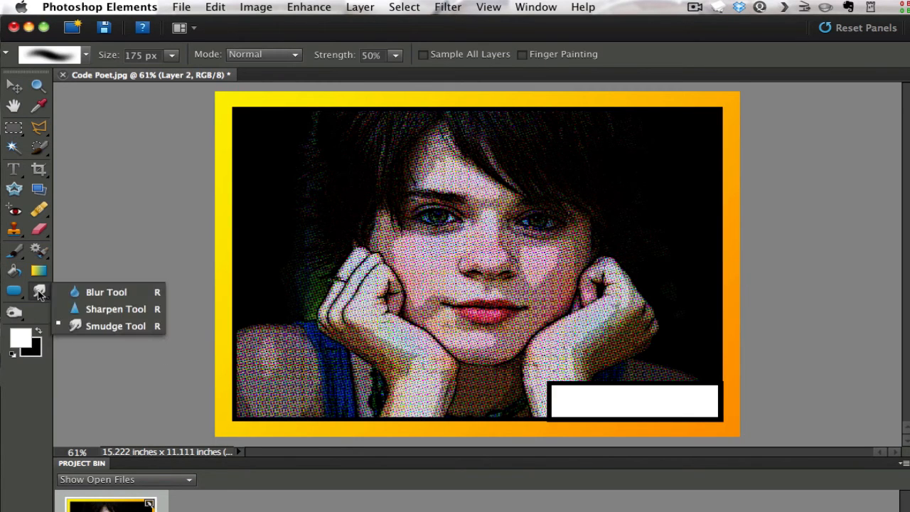
mouse_move(115, 308)
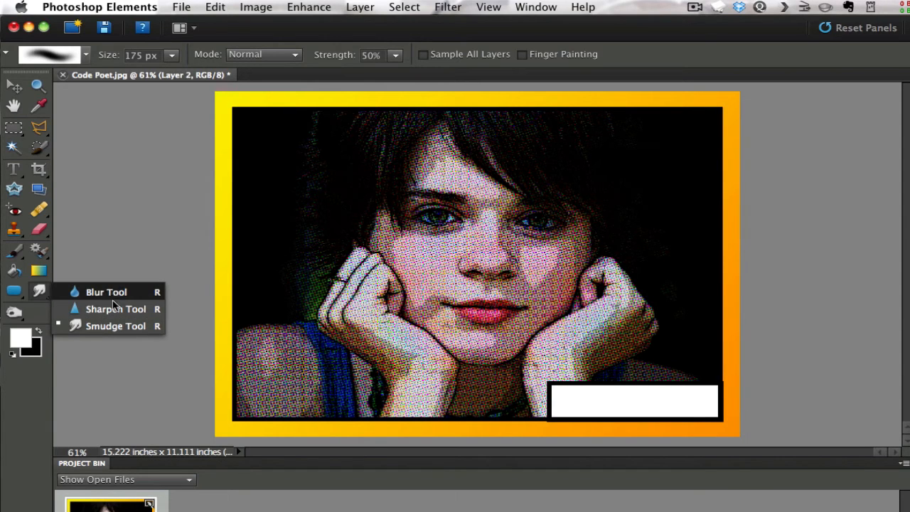
mouse_move(115, 326)
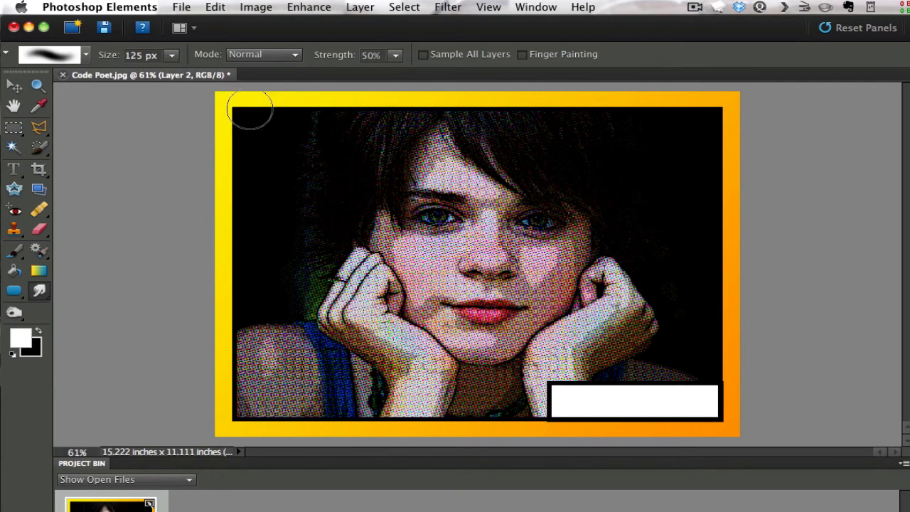
mouse_move(562, 204)
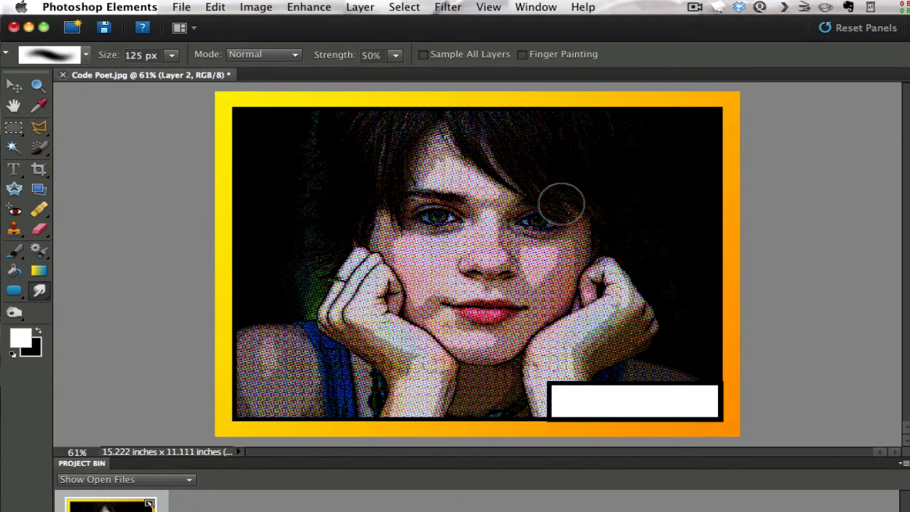
mouse_move(253, 102)
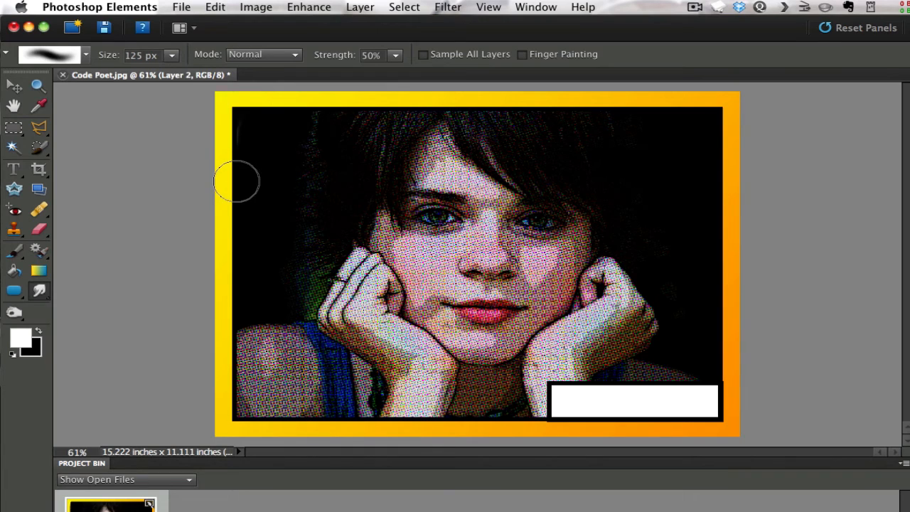
Smudge the black edge along the portrait's left side into a wobbly line
left_click_drag(236, 182, 239, 297)
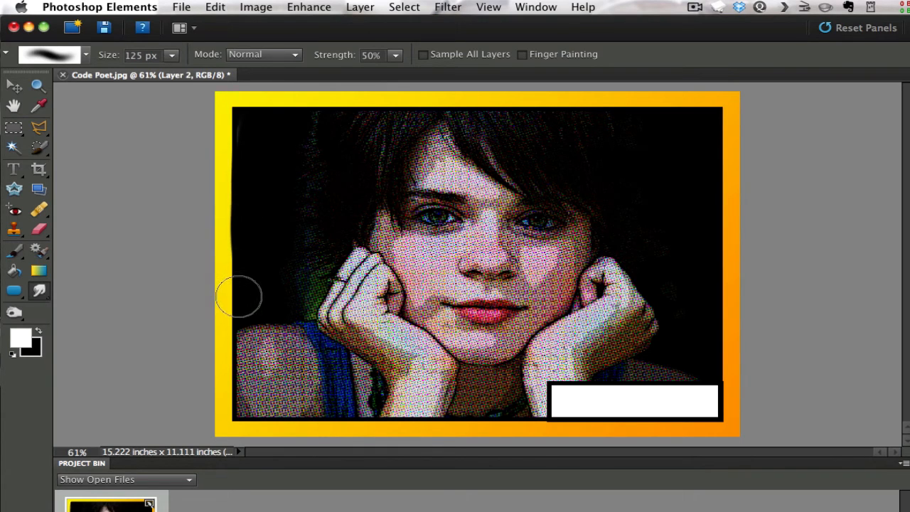
mouse_move(244, 358)
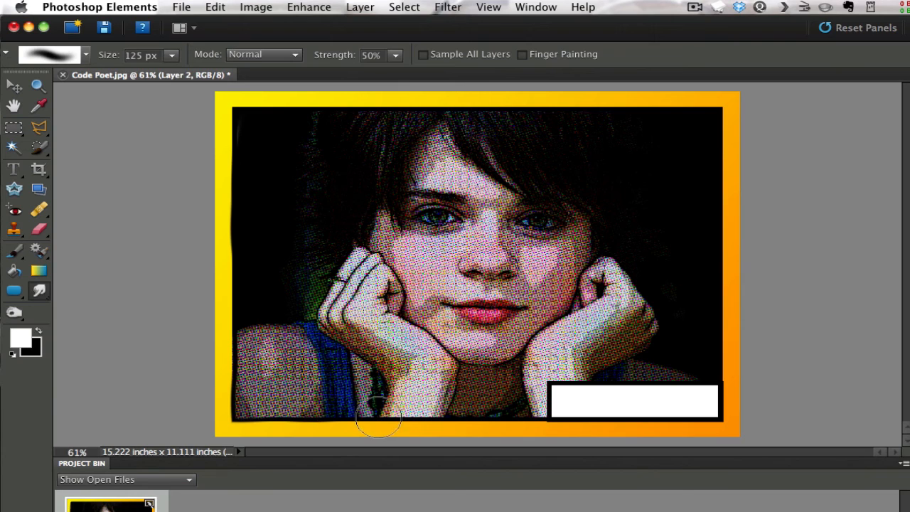
mouse_move(463, 418)
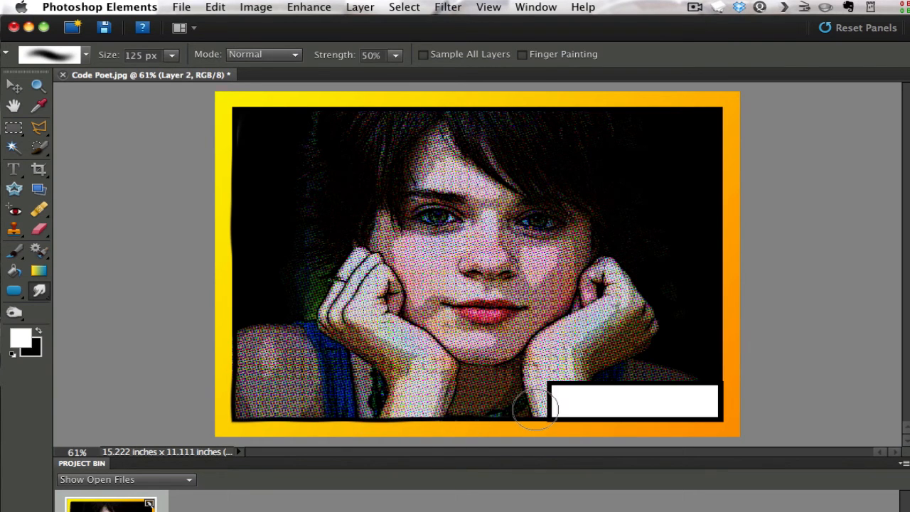
mouse_move(576, 377)
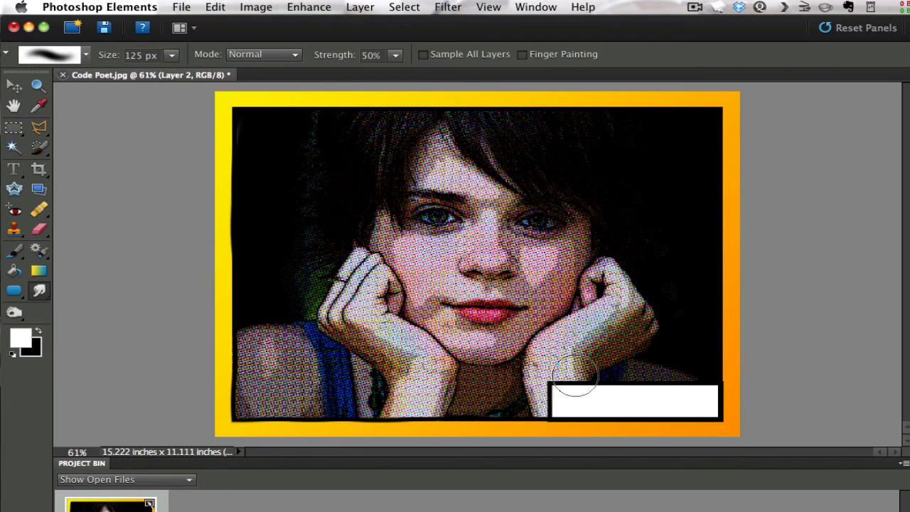
mouse_move(695, 377)
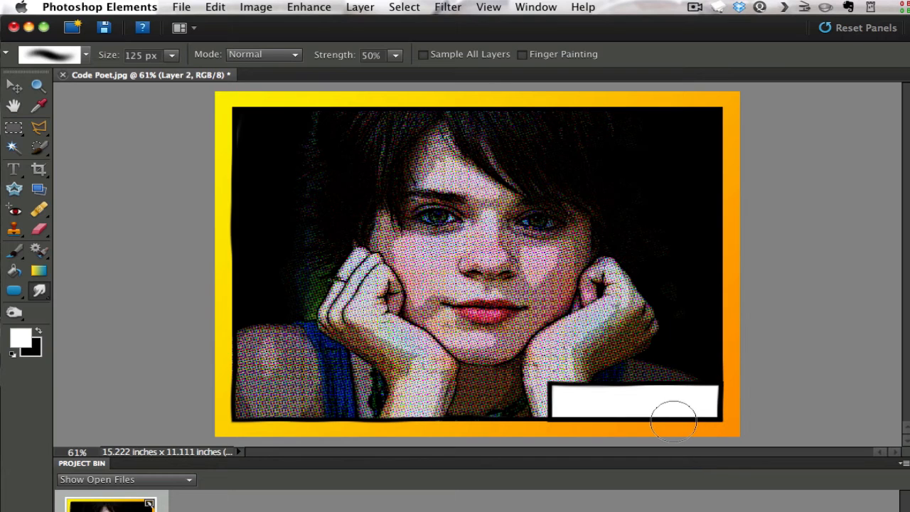
mouse_move(717, 326)
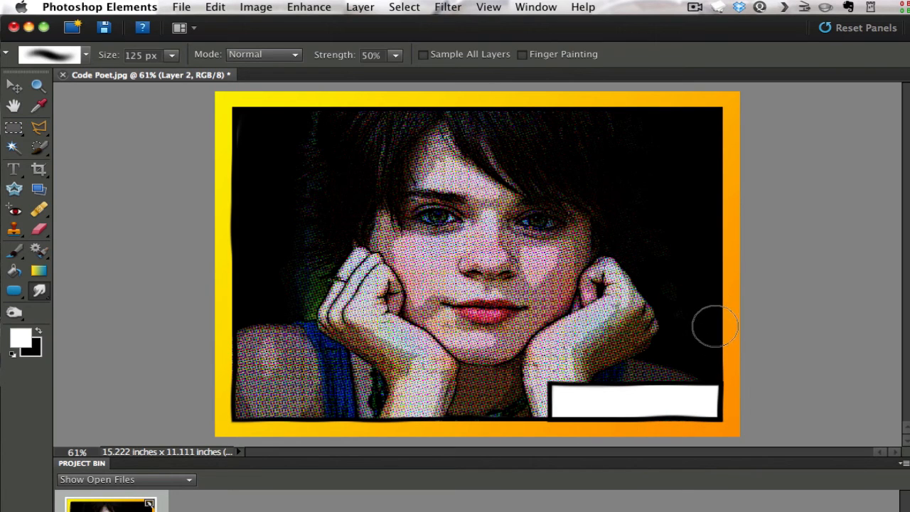
mouse_move(714, 258)
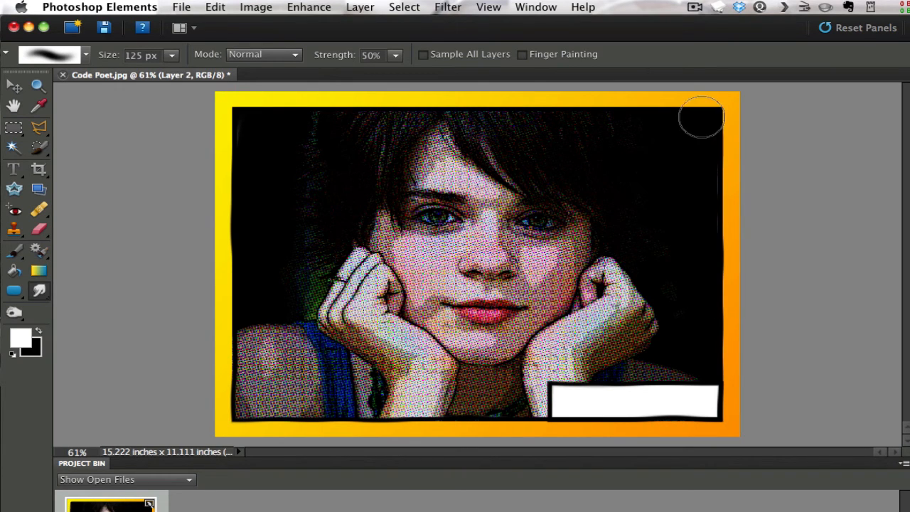
mouse_move(669, 114)
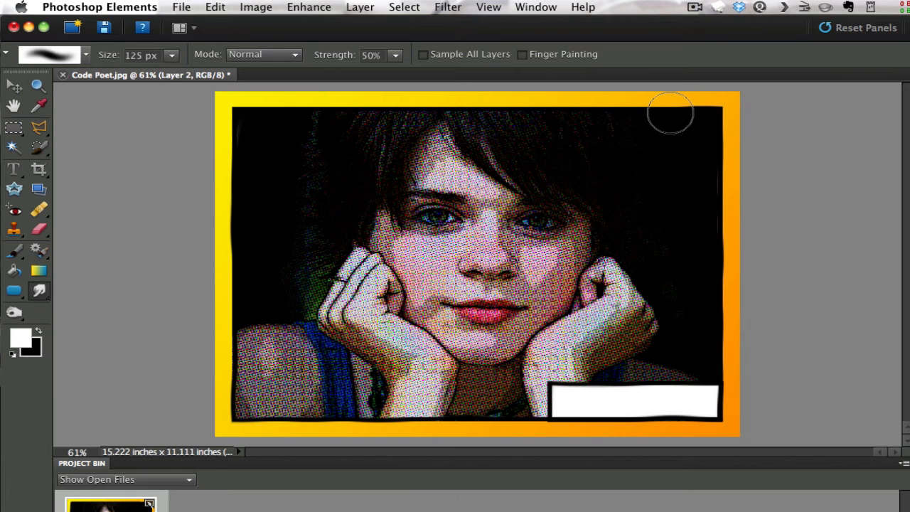
mouse_move(486, 106)
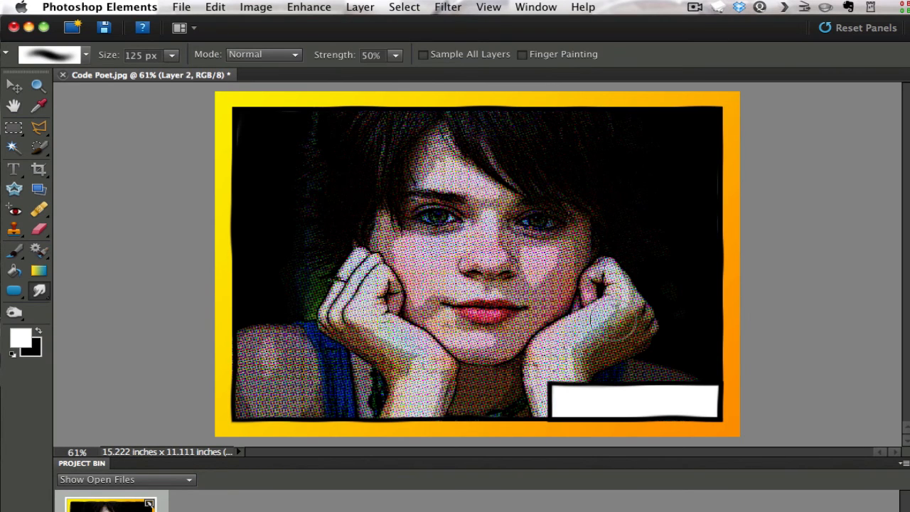
mouse_move(582, 420)
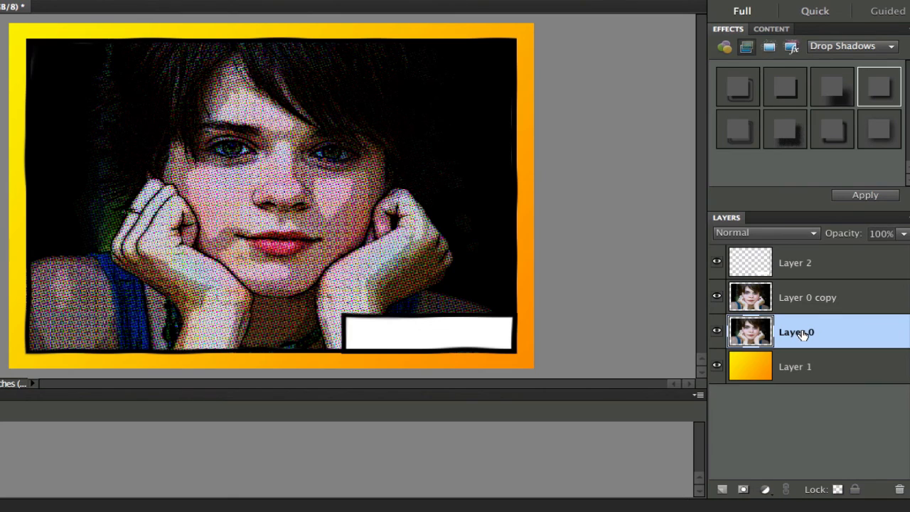
mouse_move(782, 304)
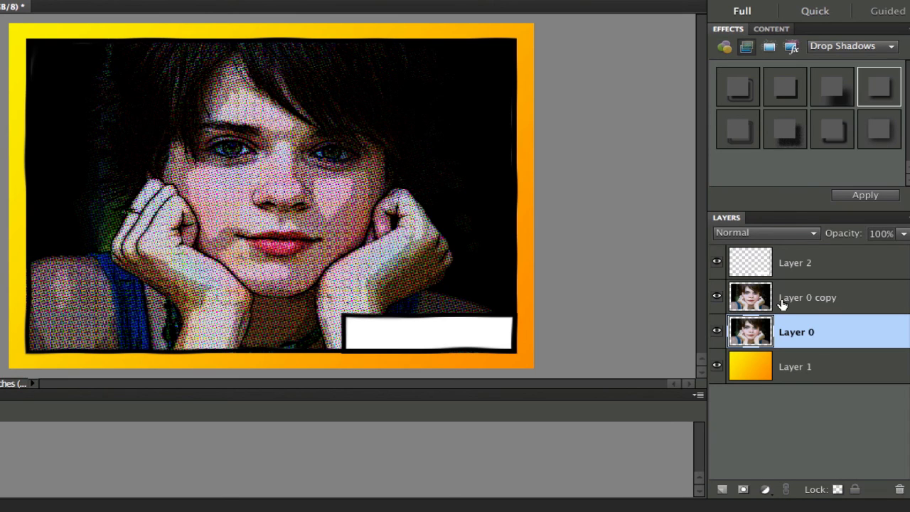
mouse_move(766, 294)
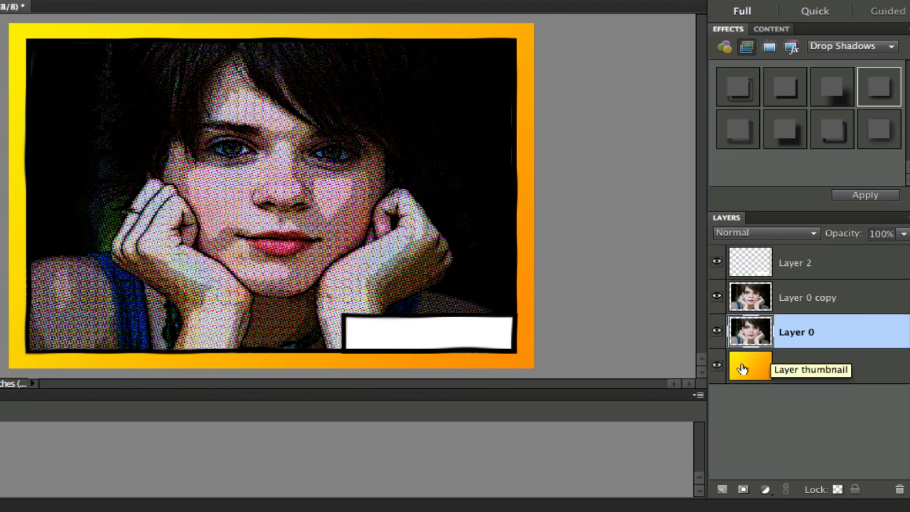
mouse_move(751, 376)
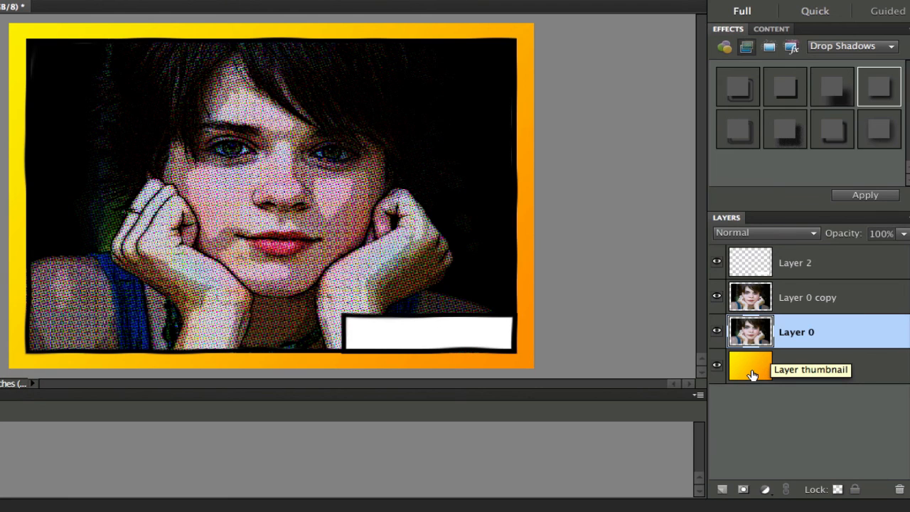